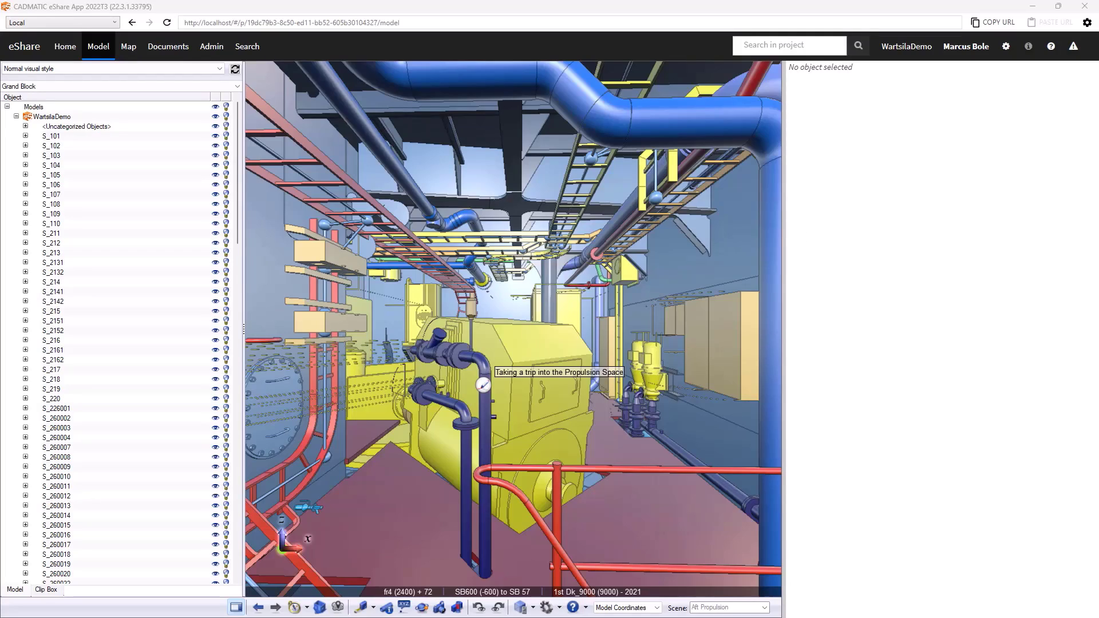
pyautogui.moveTo(429, 194)
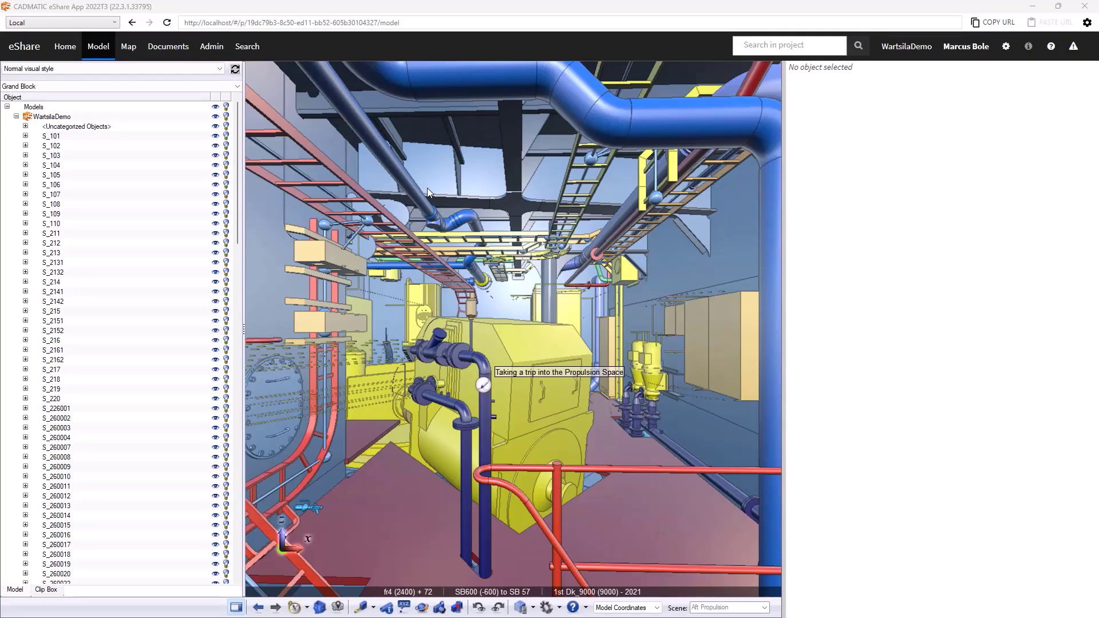
pyautogui.moveTo(618, 314)
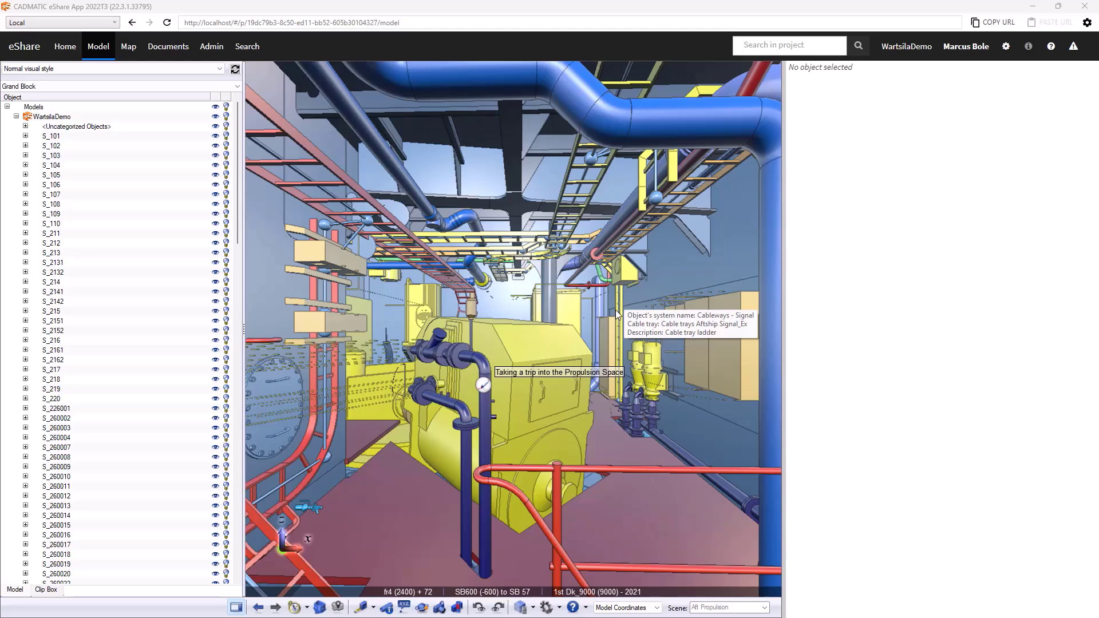
pyautogui.moveTo(706, 286)
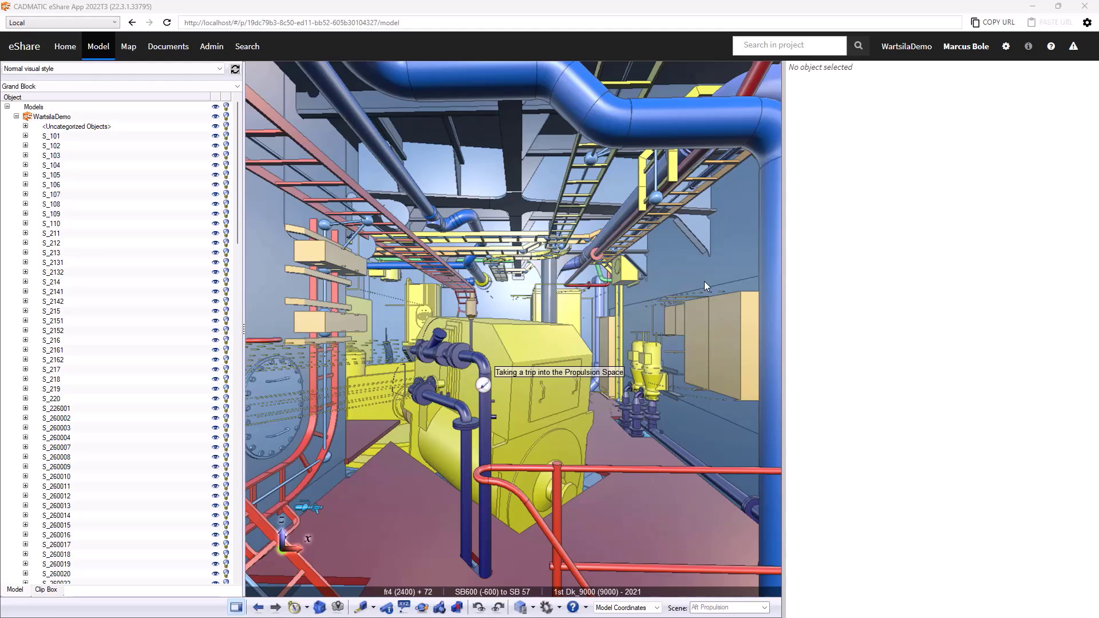
pyautogui.moveTo(568, 281)
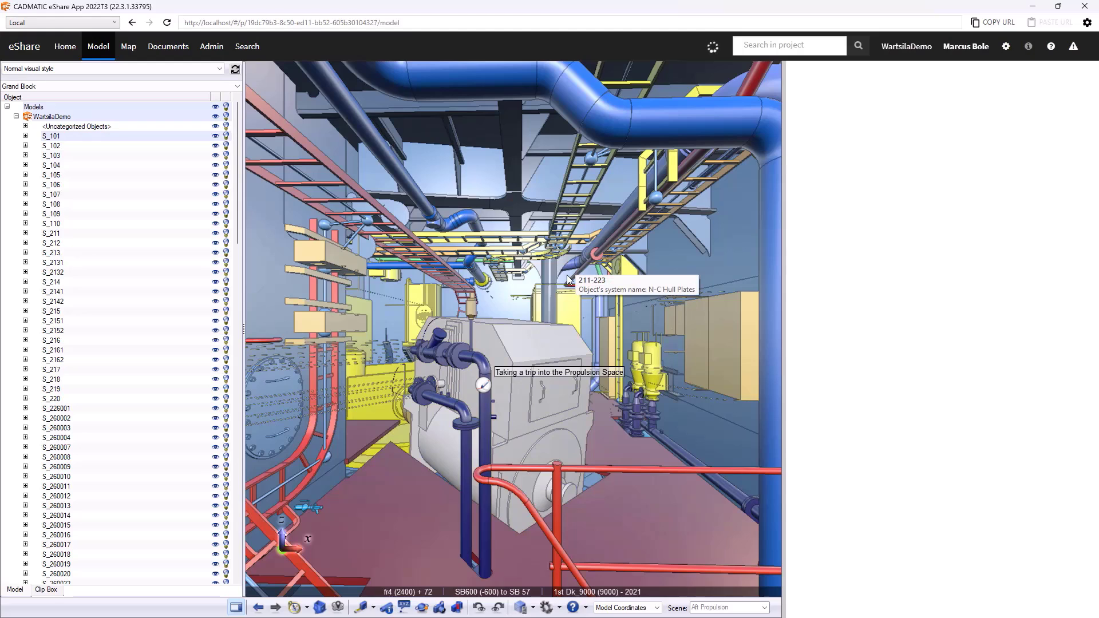
# Select the main propulsion motor to show its 2400 kW propeller details and Aquamaster documents.
pyautogui.click(568, 279)
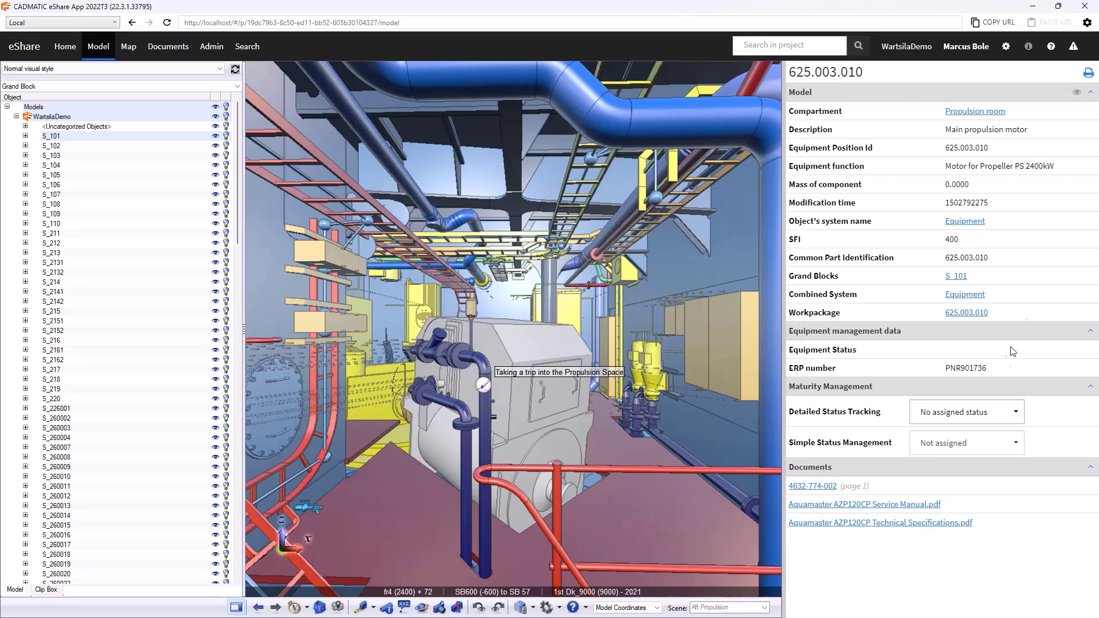
pyautogui.moveTo(916, 302)
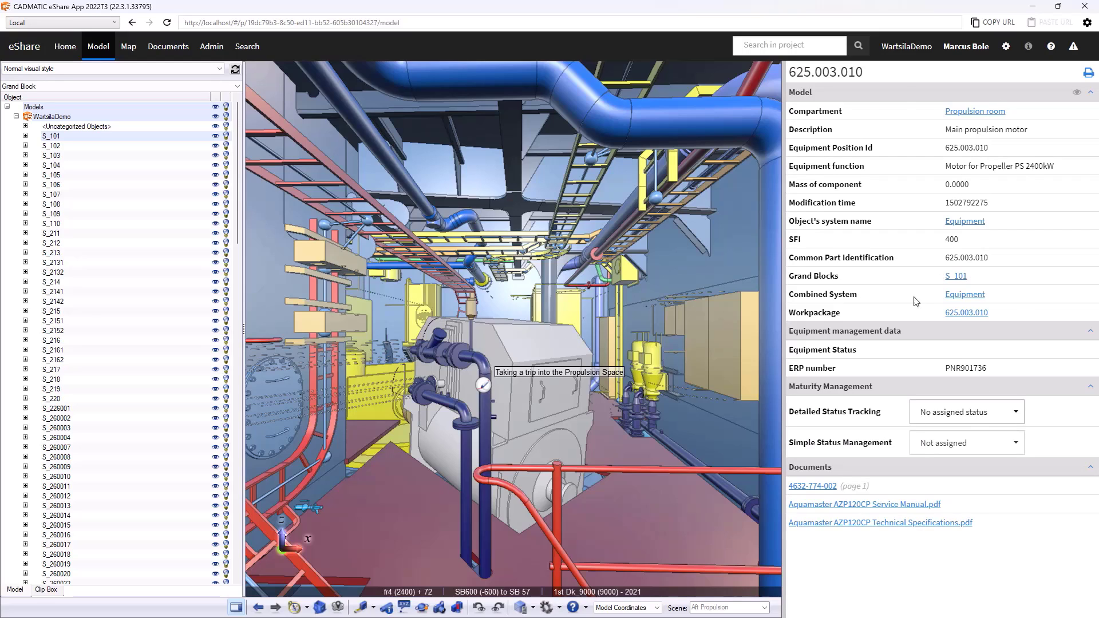
pyautogui.moveTo(867, 127)
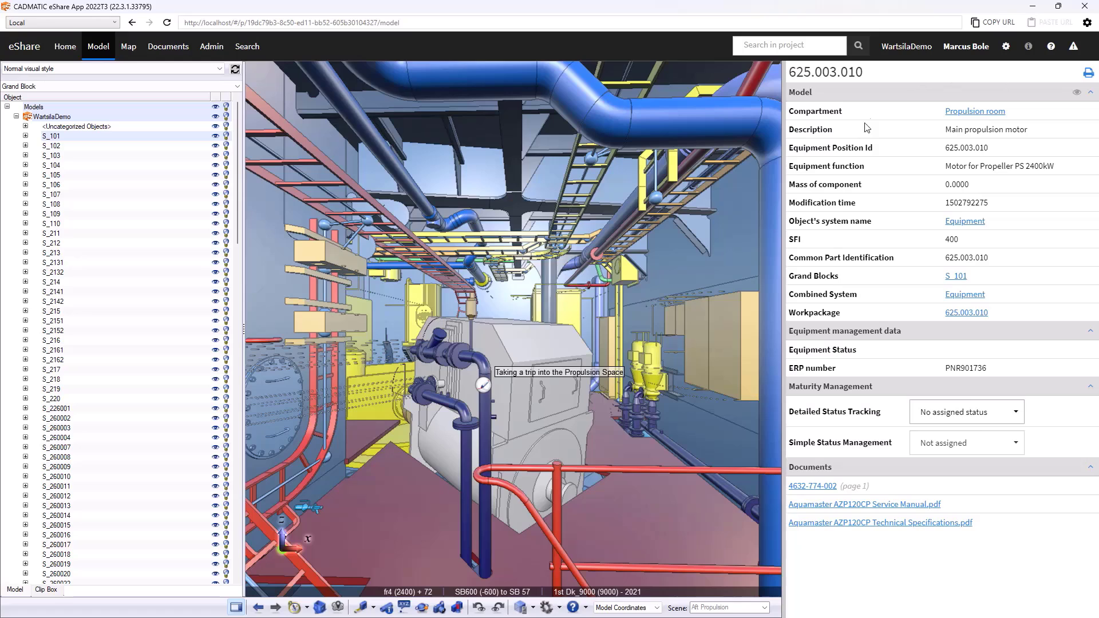
pyautogui.moveTo(816, 102)
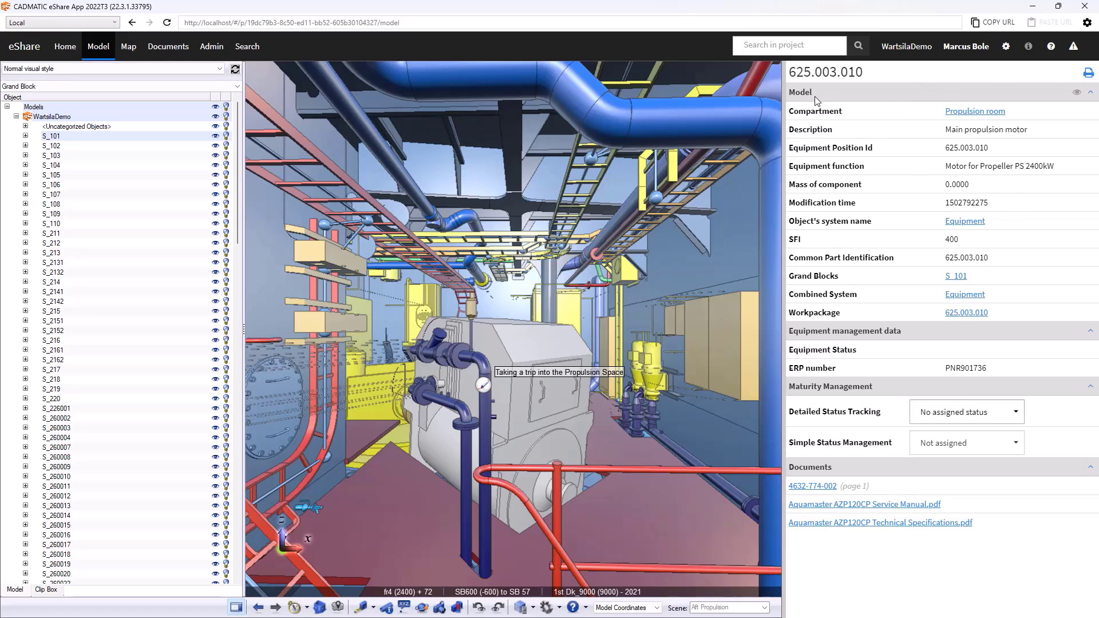
pyautogui.moveTo(589, 303)
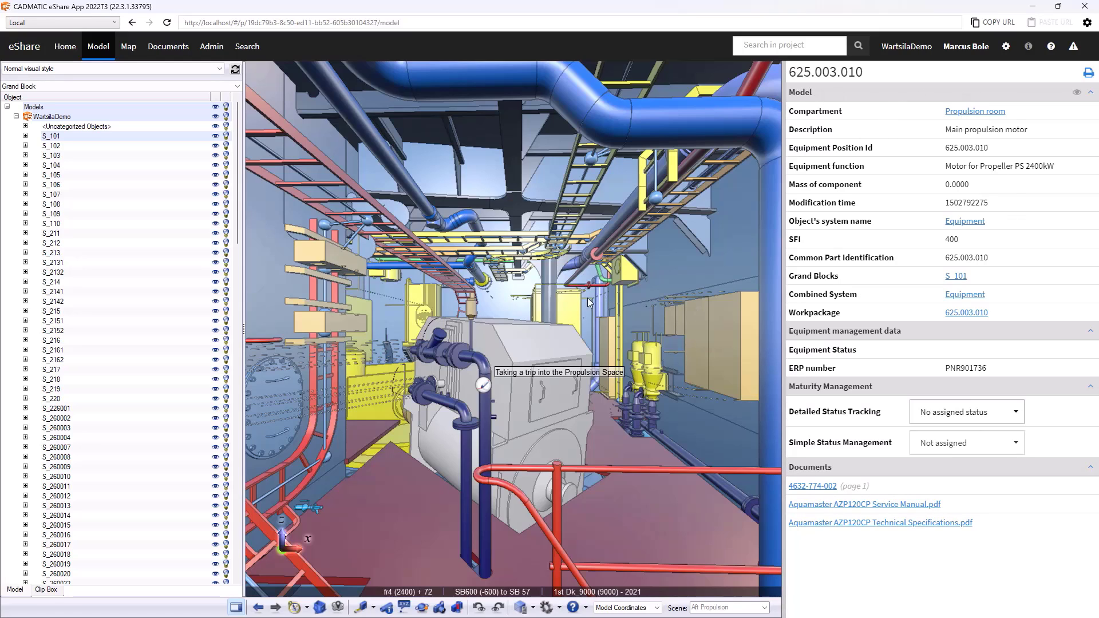
pyautogui.moveTo(533, 337)
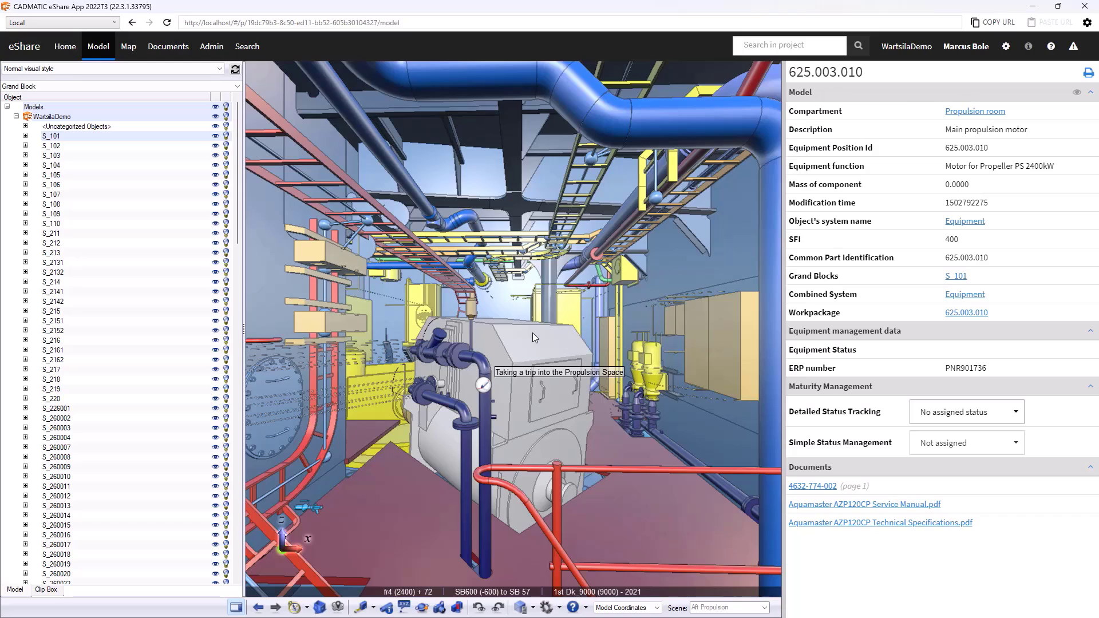
pyautogui.moveTo(547, 347)
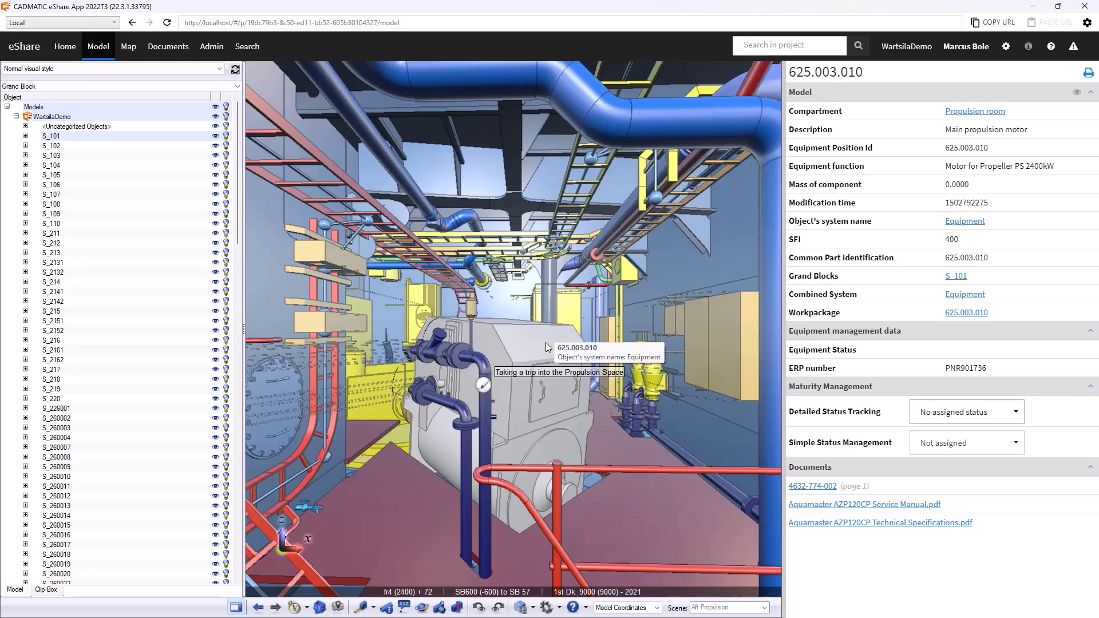
pyautogui.moveTo(541, 337)
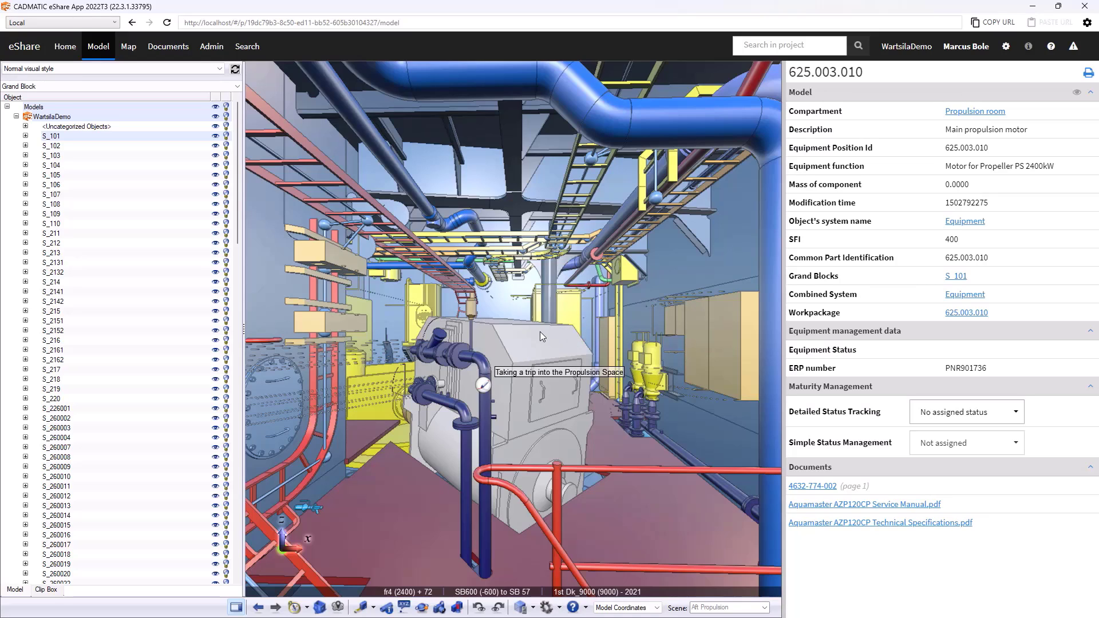
pyautogui.moveTo(546, 340)
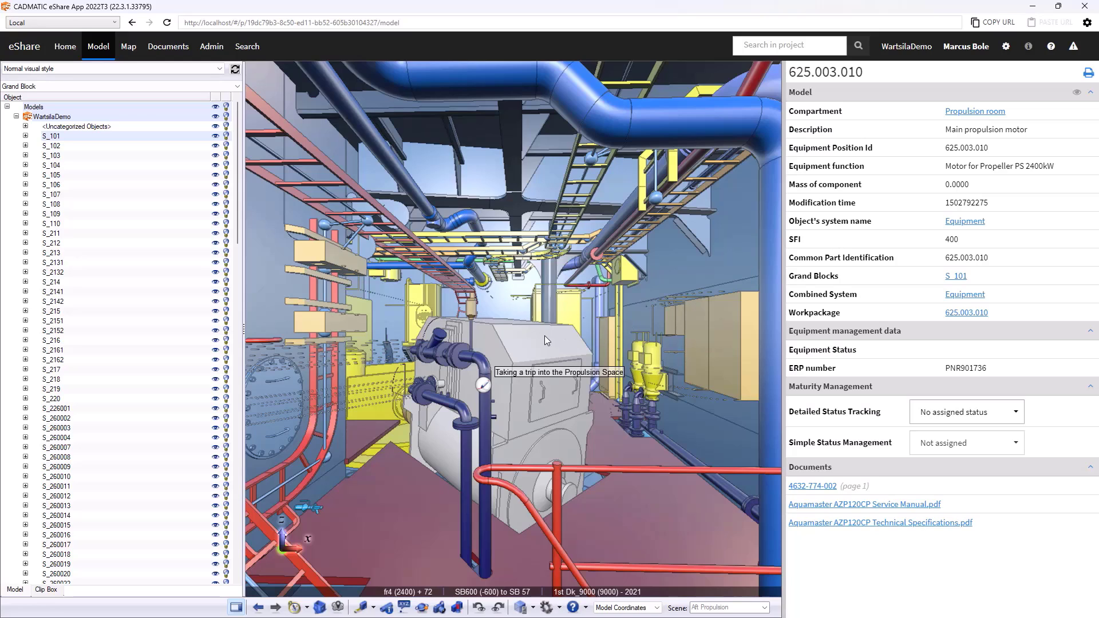
pyautogui.moveTo(735, 370)
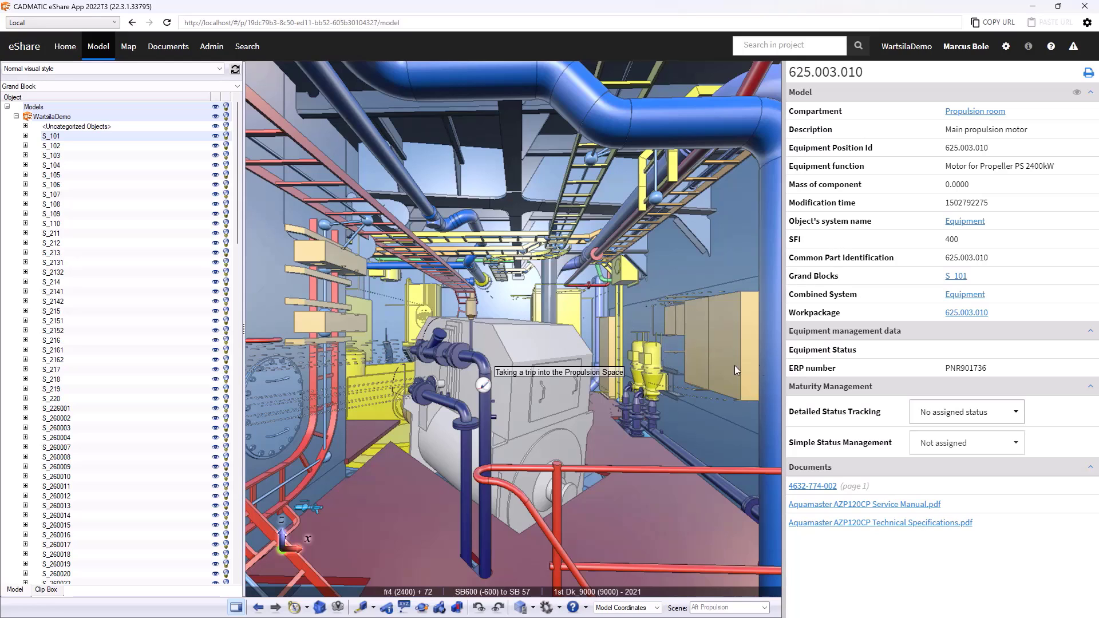
pyautogui.moveTo(807, 459)
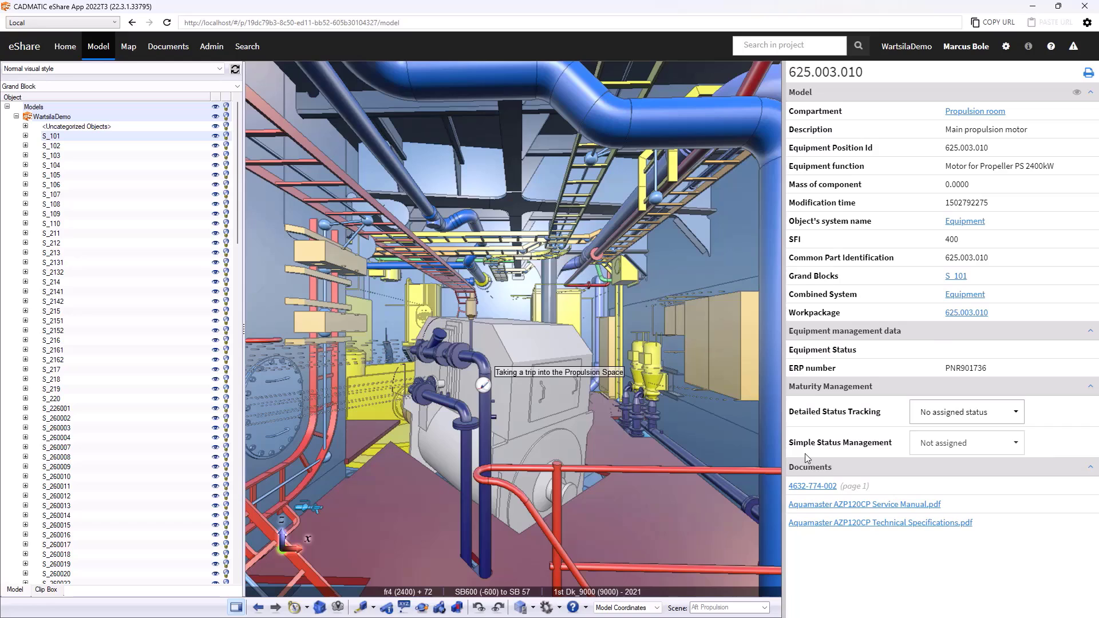
pyautogui.moveTo(845, 344)
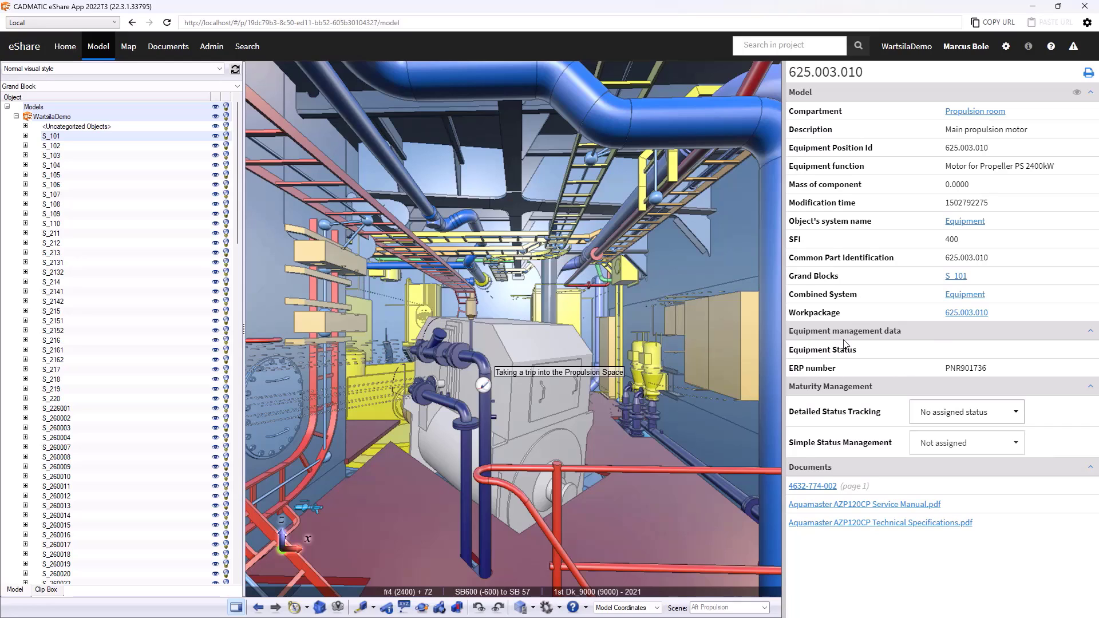
pyautogui.moveTo(946, 359)
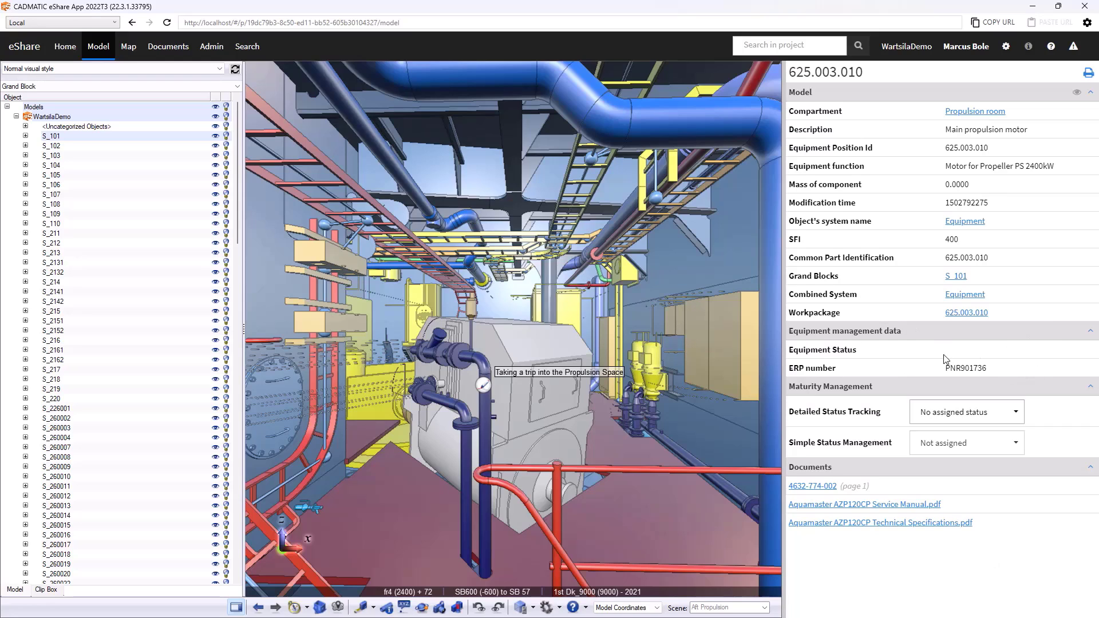
pyautogui.moveTo(1037, 347)
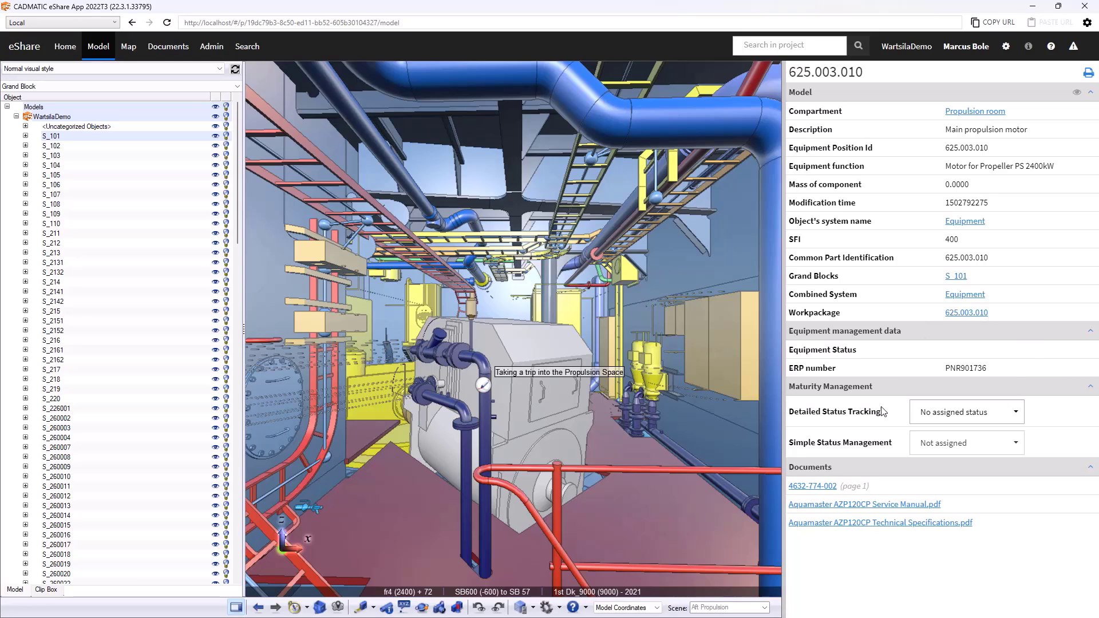
pyautogui.moveTo(885, 394)
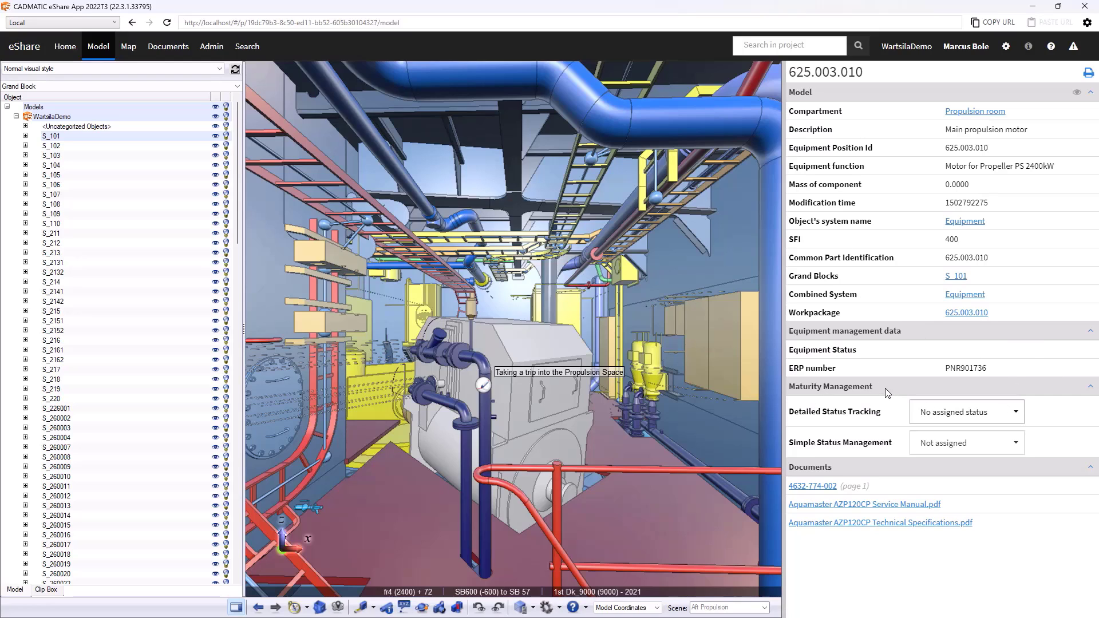
pyautogui.moveTo(1053, 466)
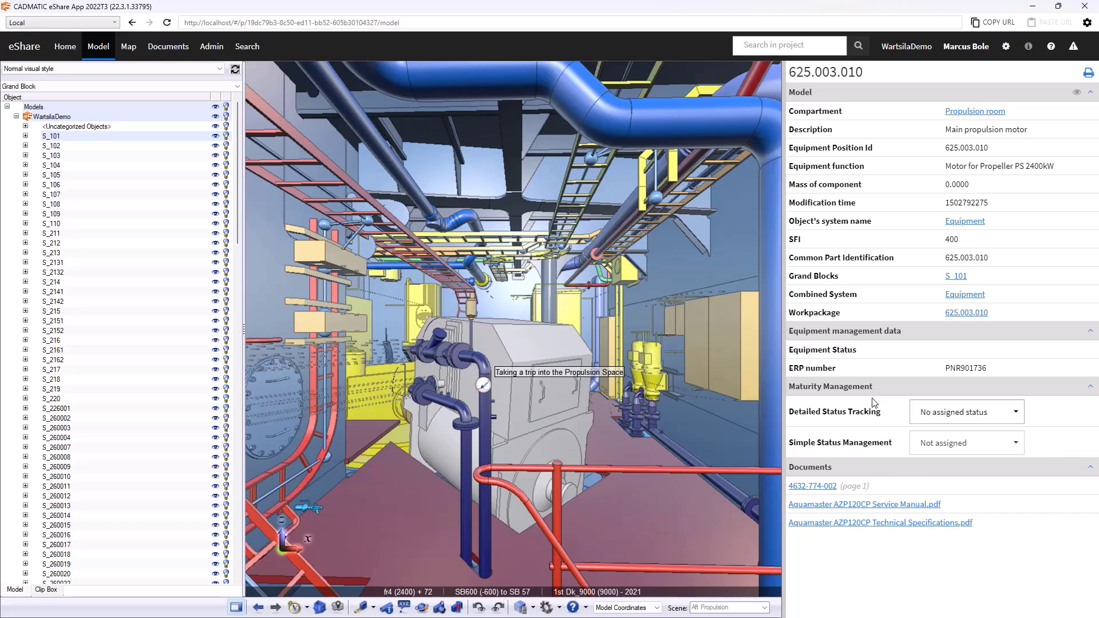
pyautogui.moveTo(540, 348)
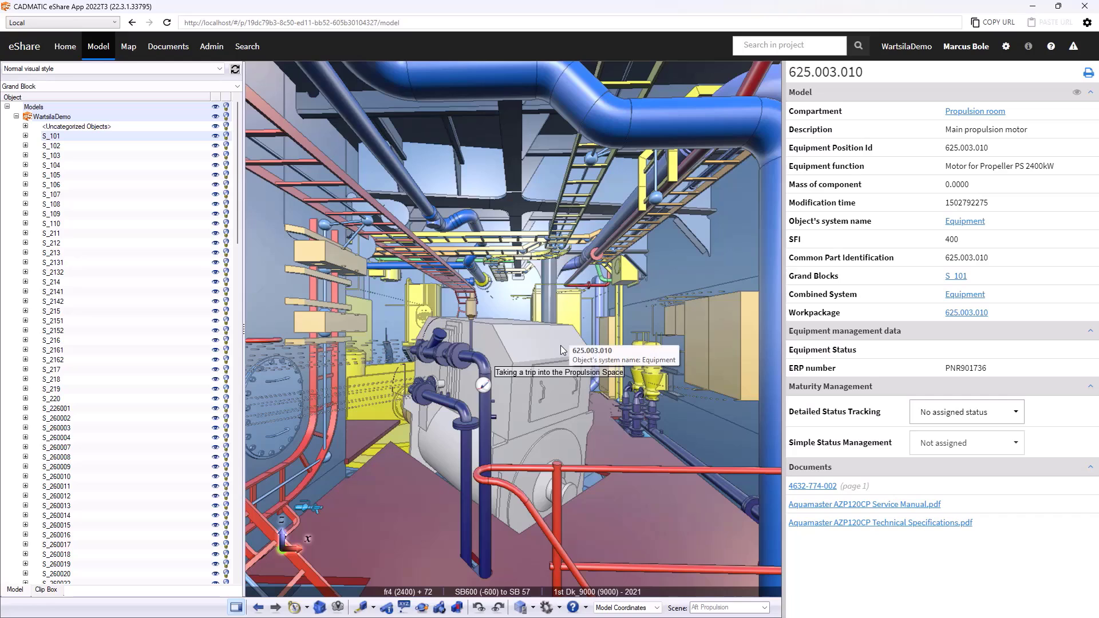
pyautogui.moveTo(884, 562)
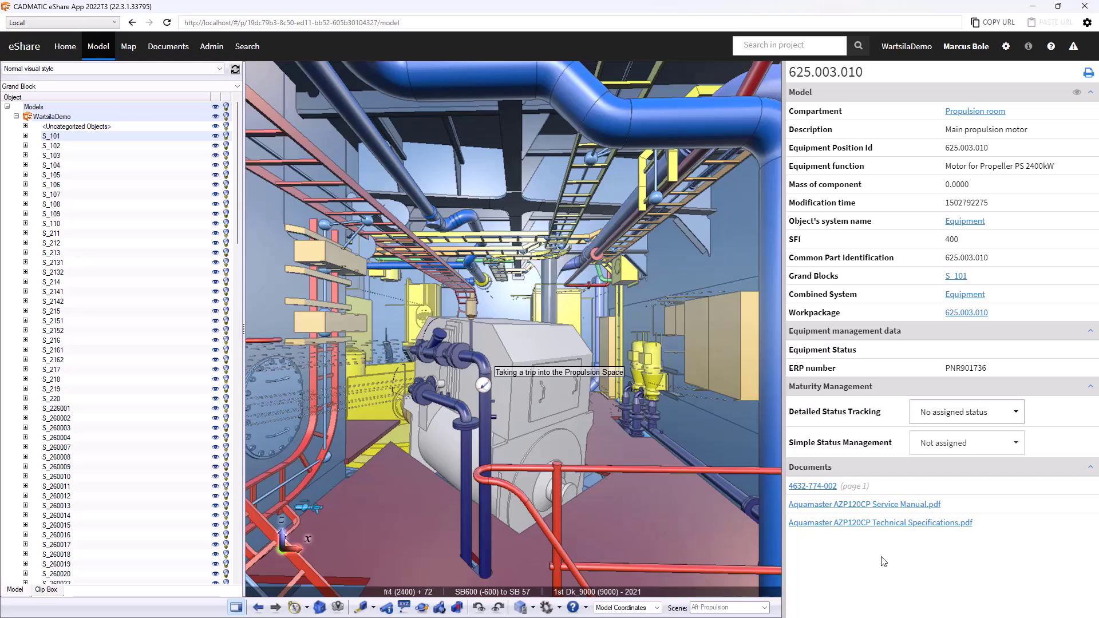
pyautogui.moveTo(489, 429)
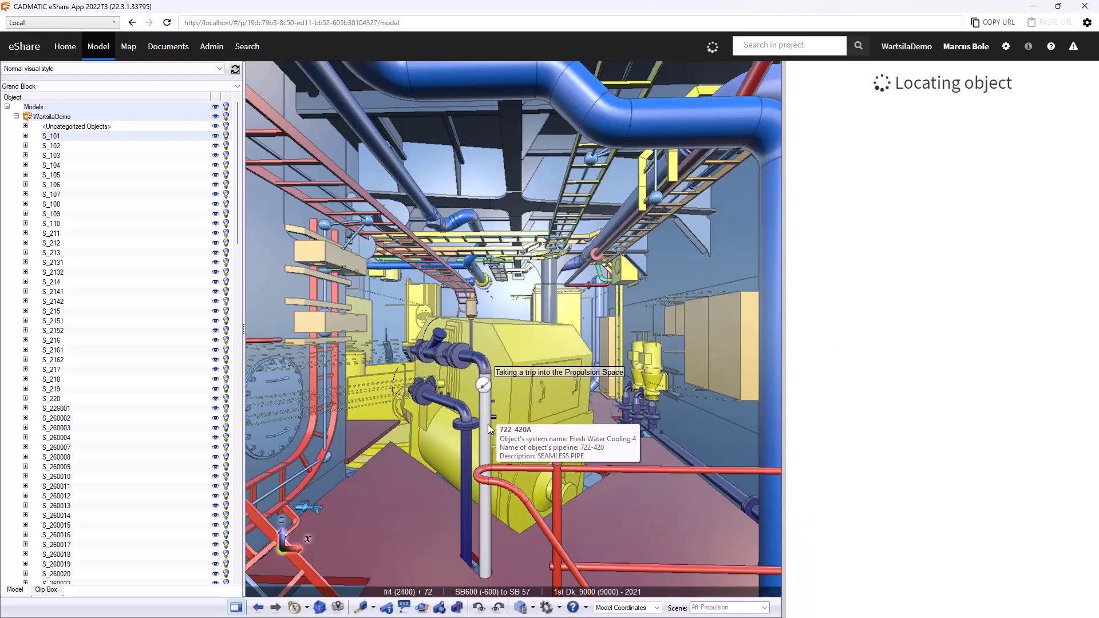
# Review pipe 722-420A's specs and PLM data, then reselect main propulsion motor 625.003.010.
pyautogui.click(481, 428)
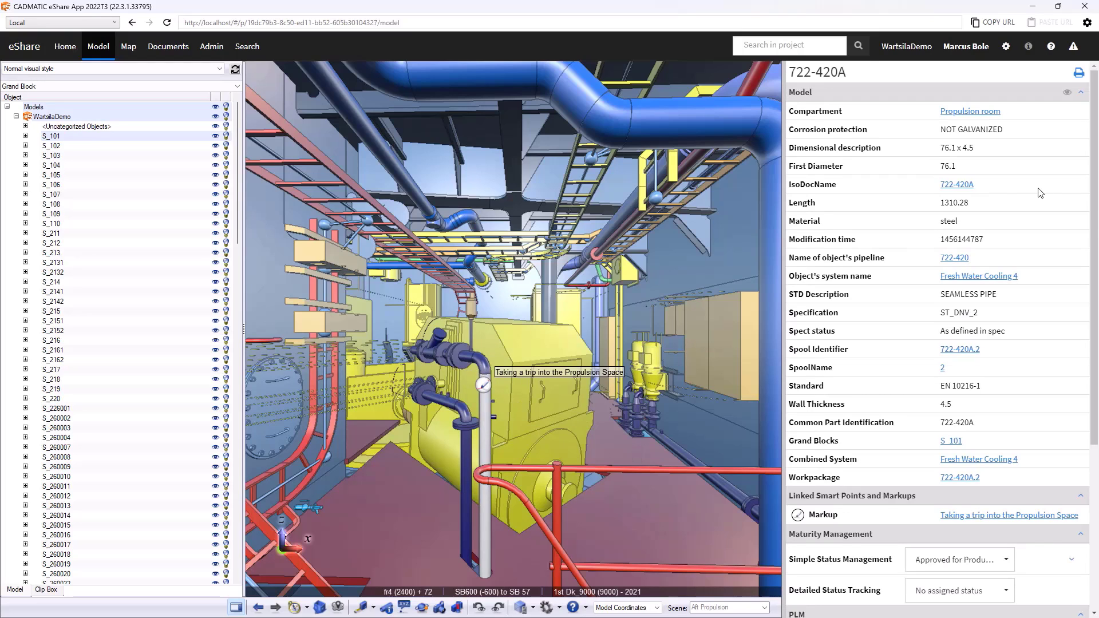
pyautogui.scroll(-3)
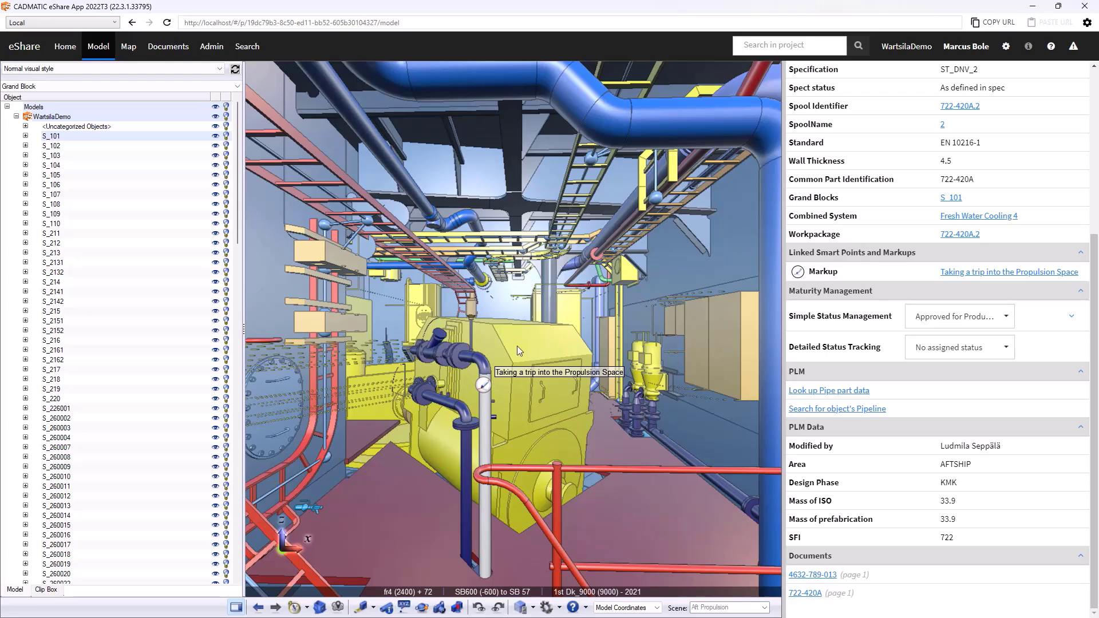
pyautogui.moveTo(1027, 369)
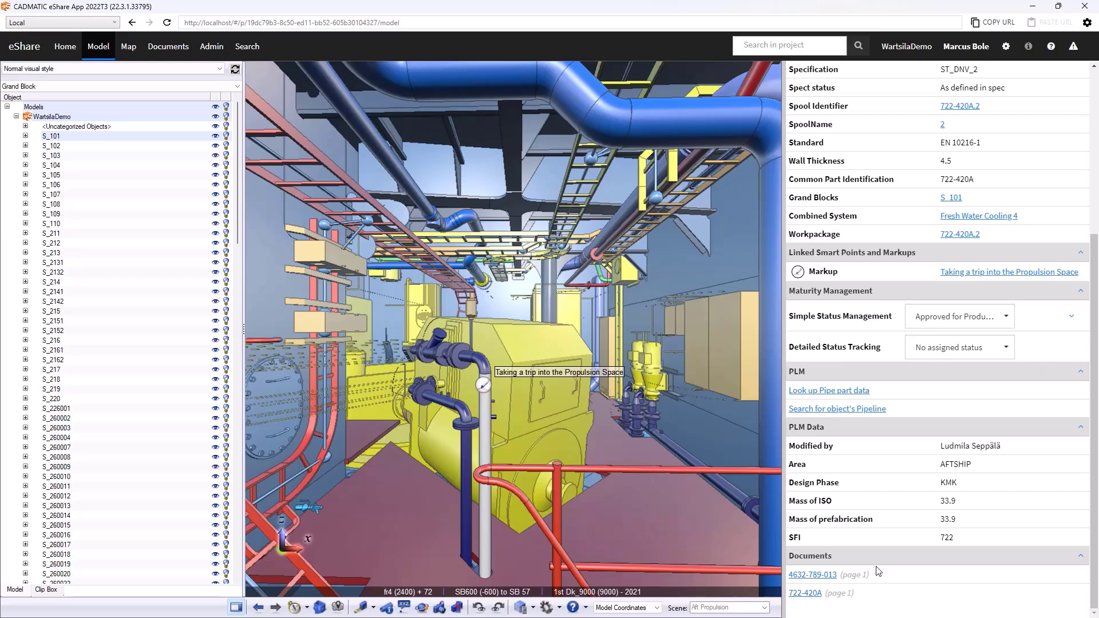
pyautogui.moveTo(982, 422)
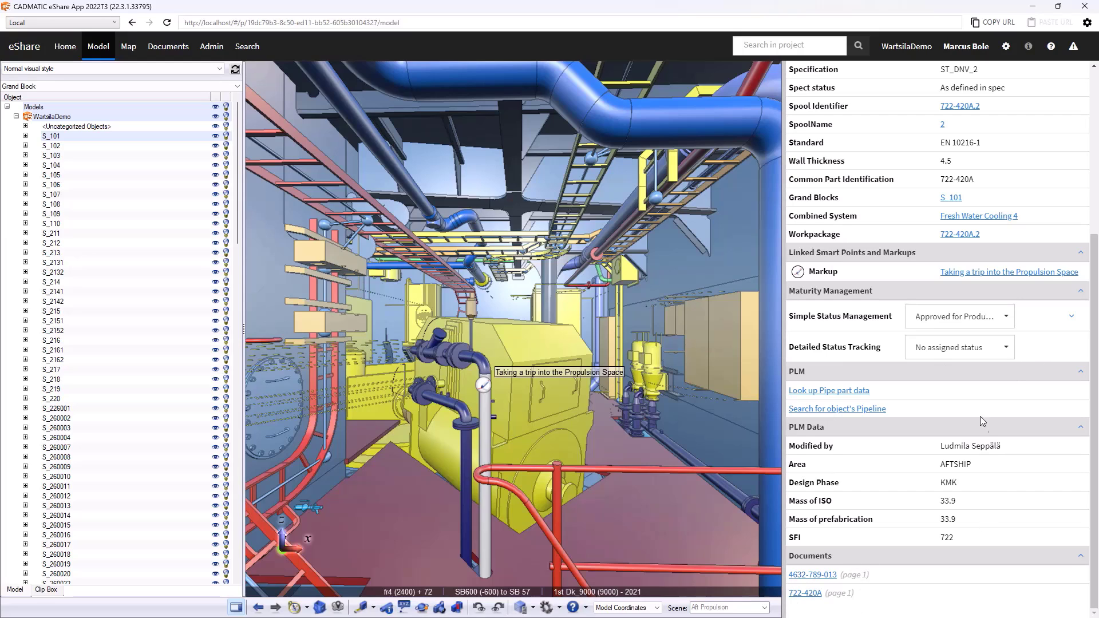
pyautogui.click(556, 343)
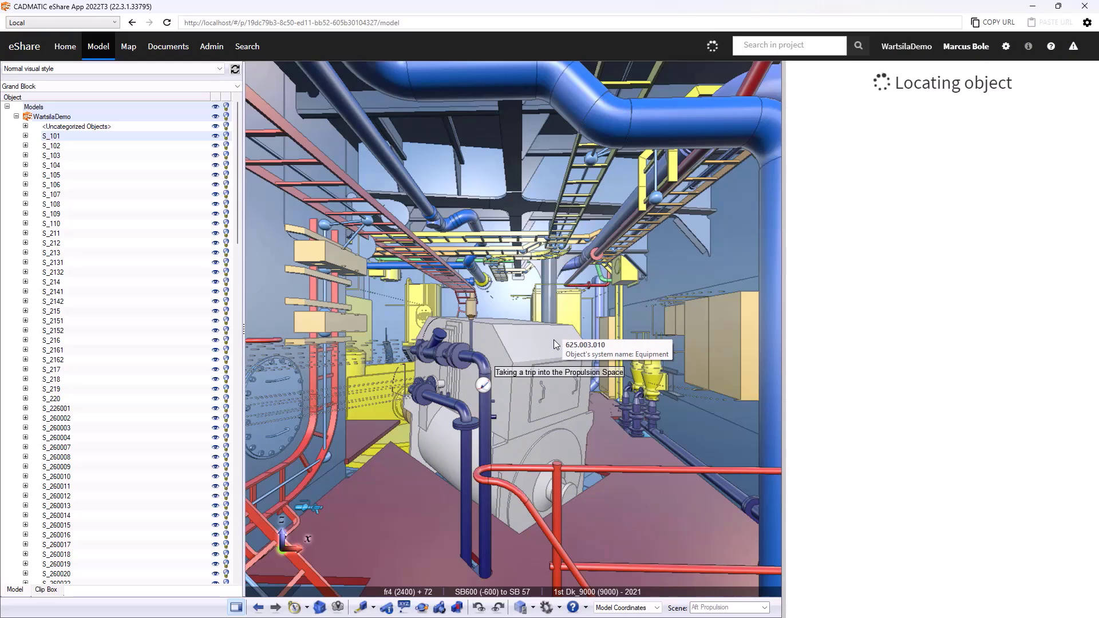
pyautogui.click(553, 344)
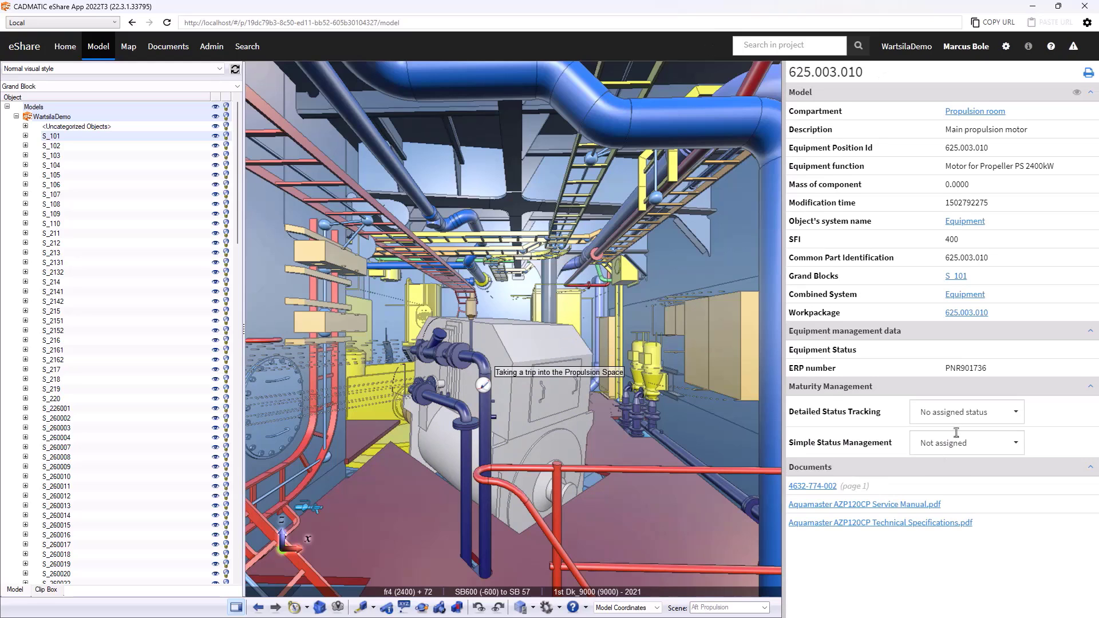
pyautogui.moveTo(906, 509)
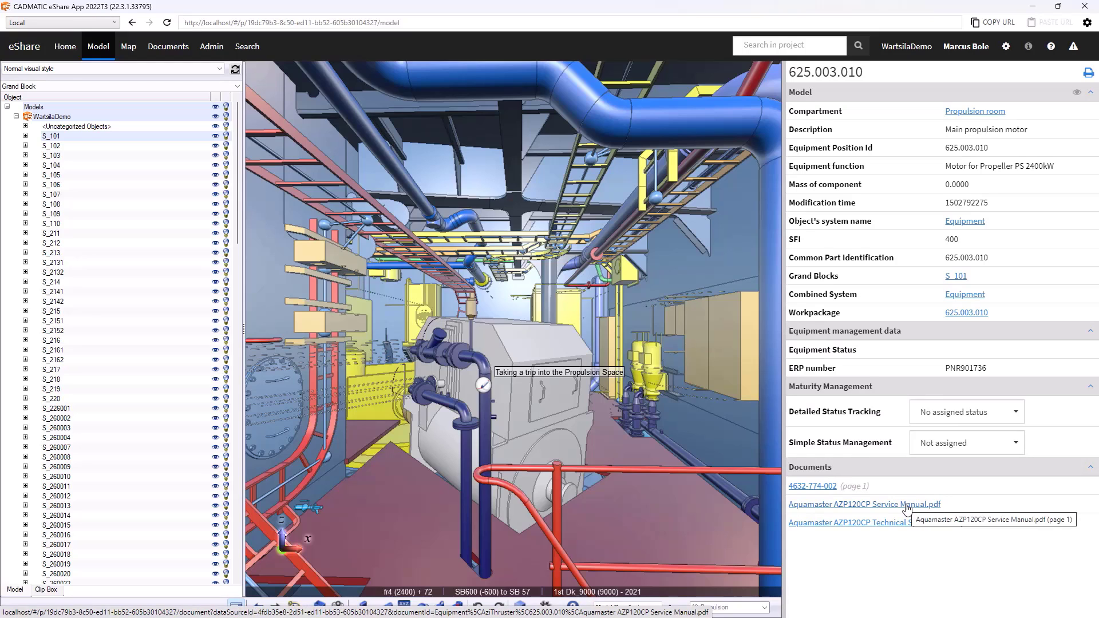
# Open the Aquamaster AZP120CP Service Manual.pdf from the motor's documents.
pyautogui.click(865, 504)
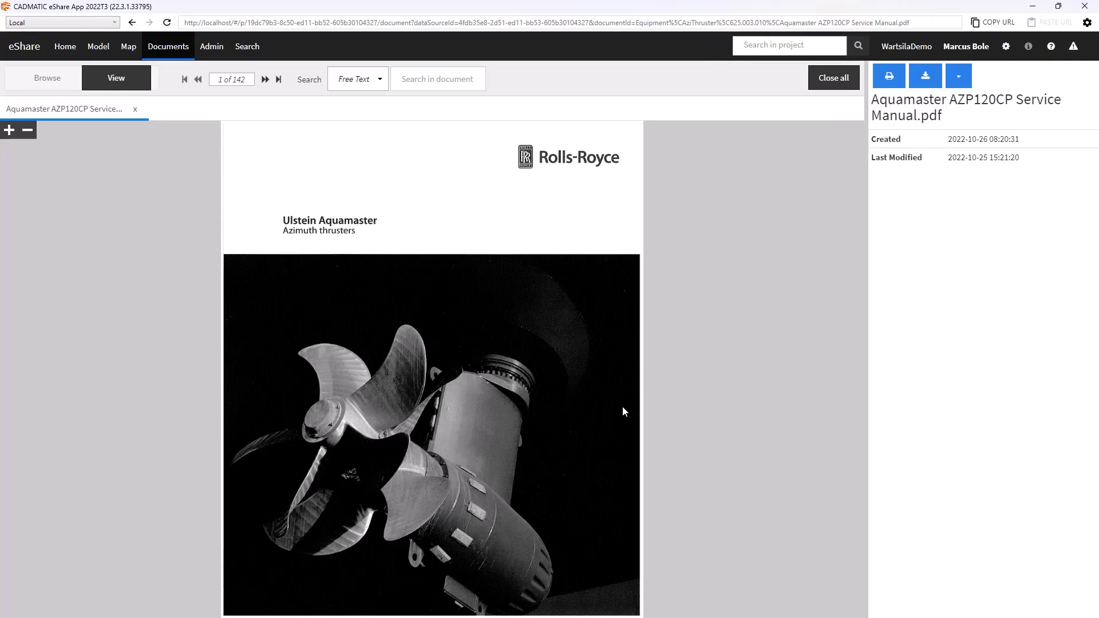
pyautogui.moveTo(580, 342)
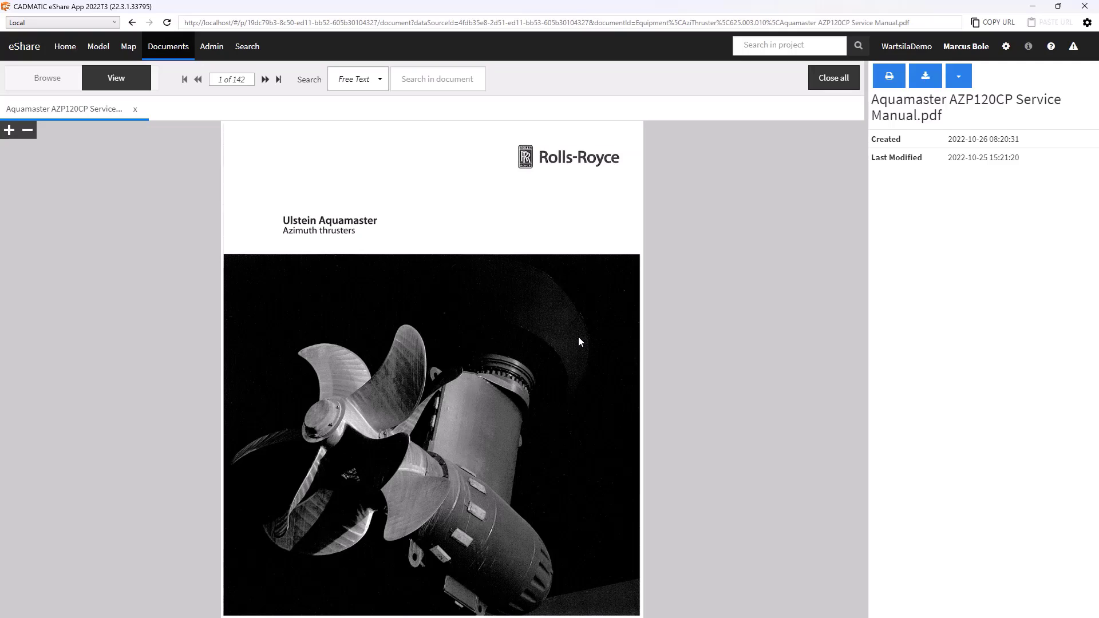
pyautogui.moveTo(218, 87)
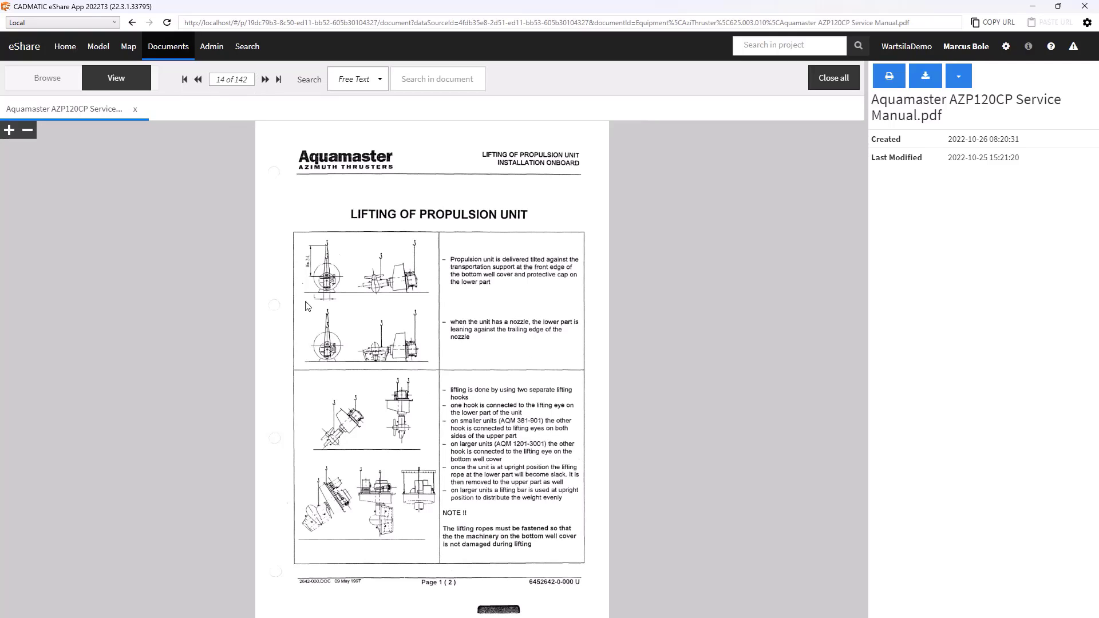
pyautogui.moveTo(363, 328)
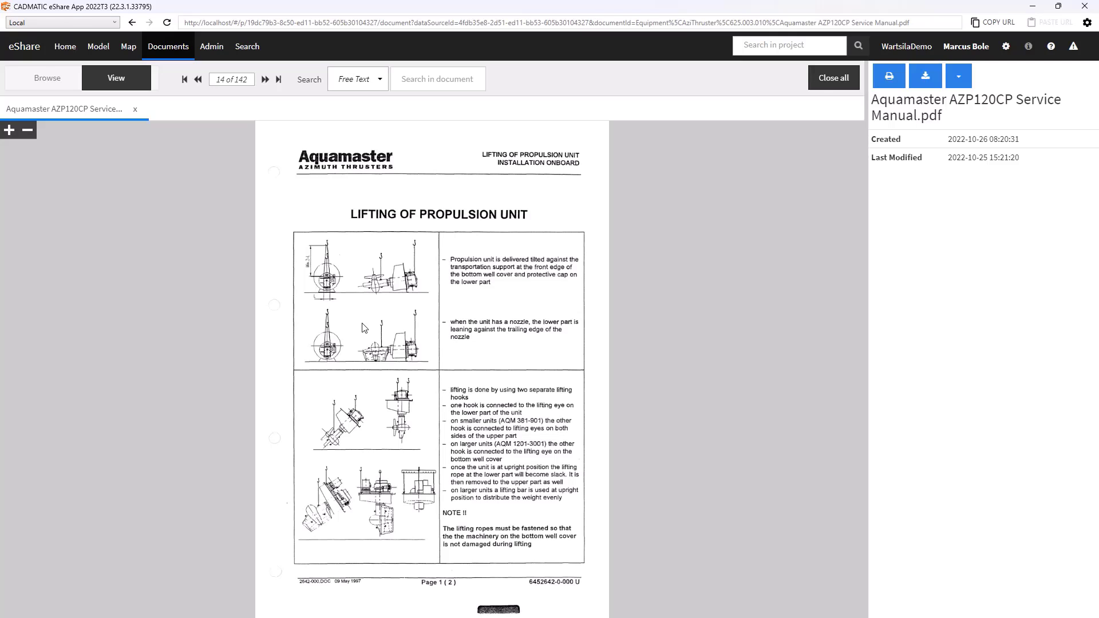
pyautogui.moveTo(98, 46)
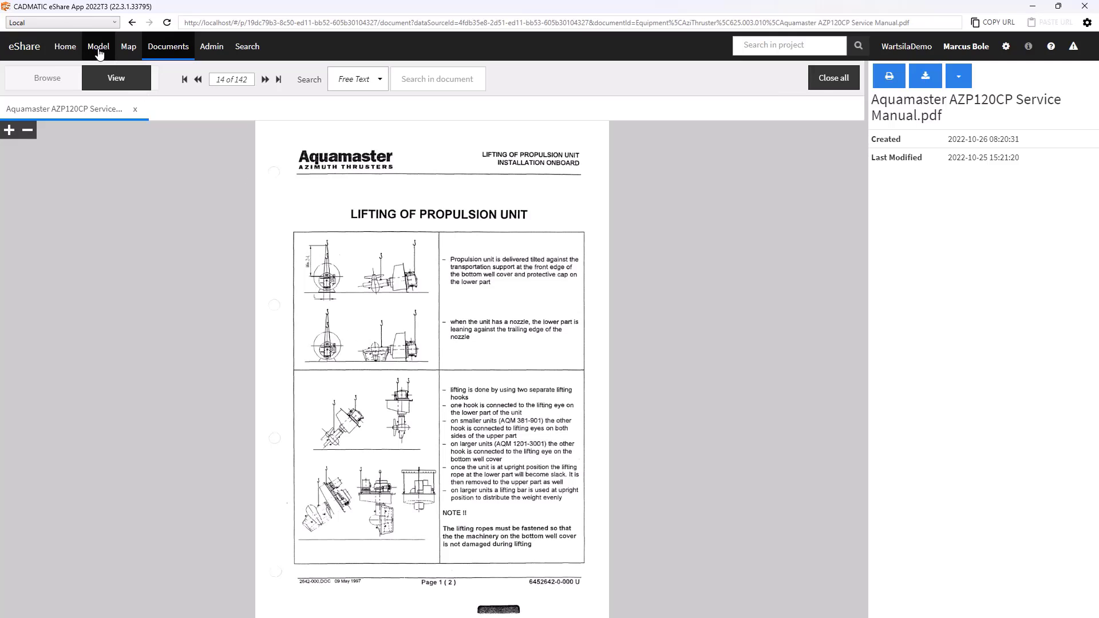
pyautogui.click(98, 46)
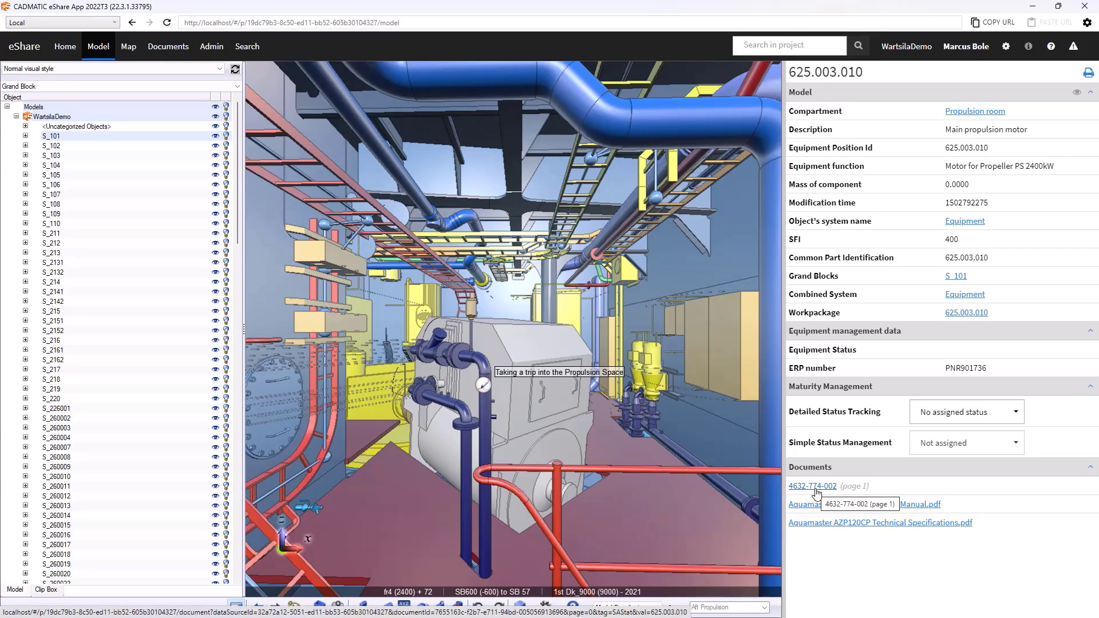
pyautogui.click(812, 486)
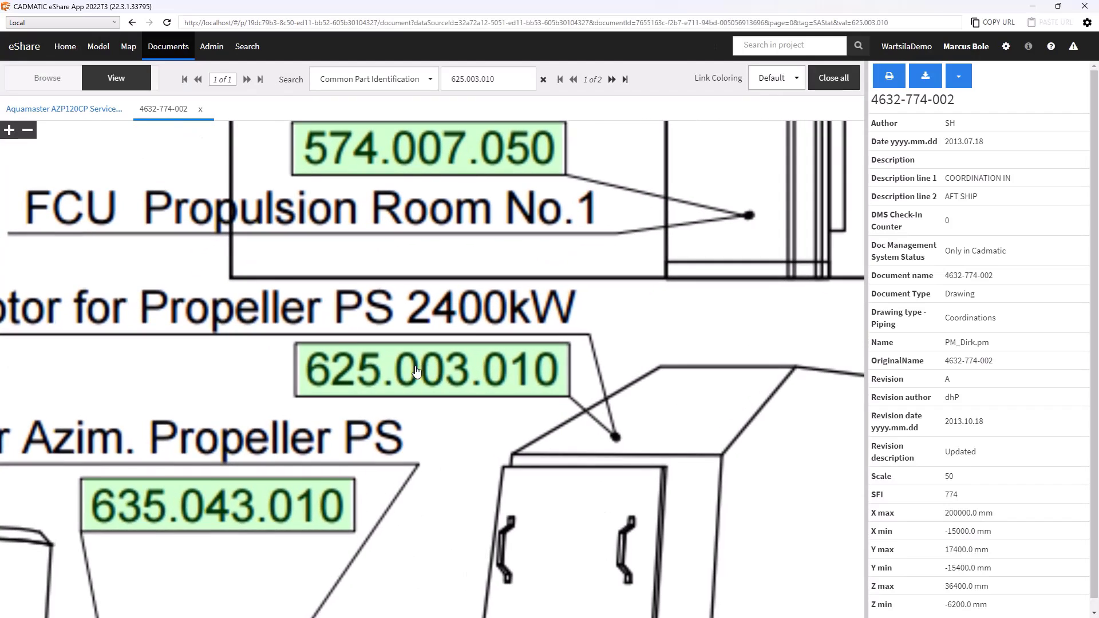
pyautogui.moveTo(620, 403)
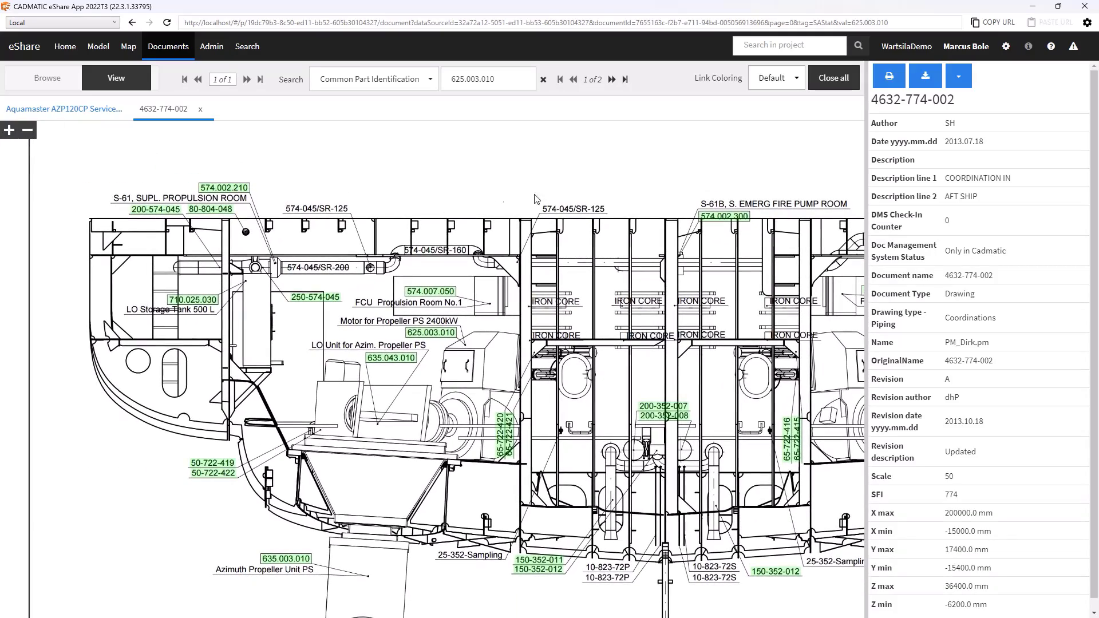
pyautogui.moveTo(437, 344)
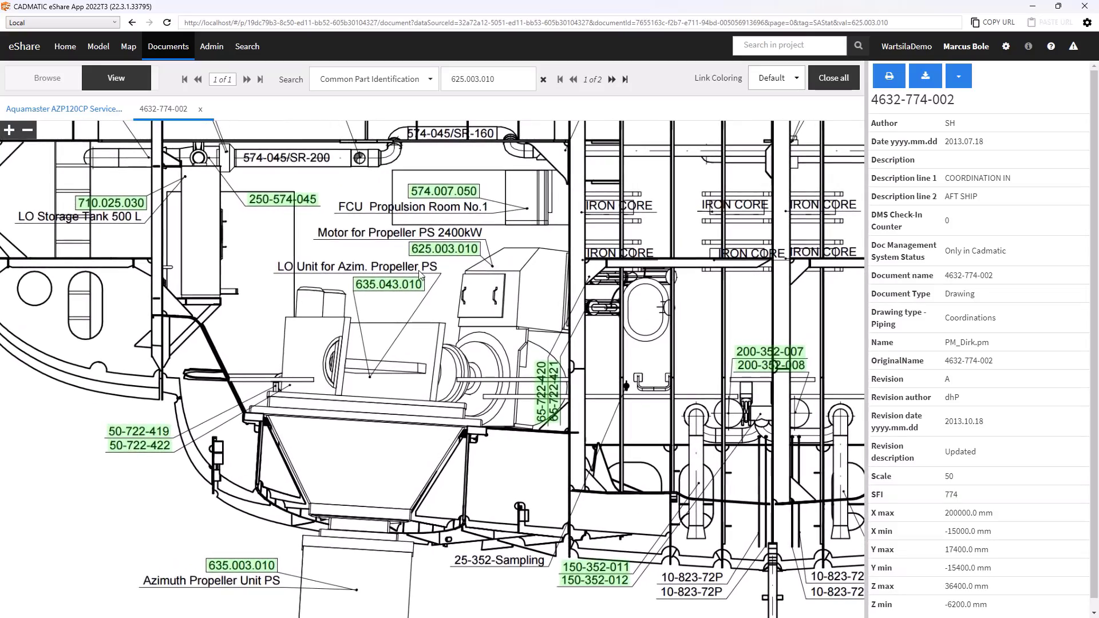
pyautogui.moveTo(431, 303)
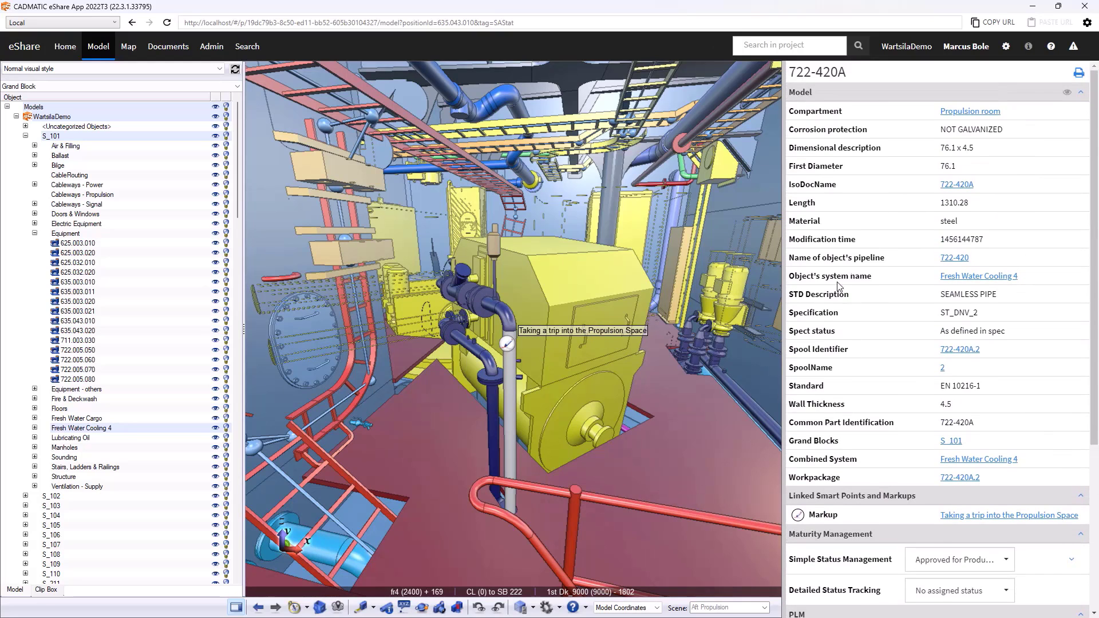
pyautogui.moveTo(993, 149)
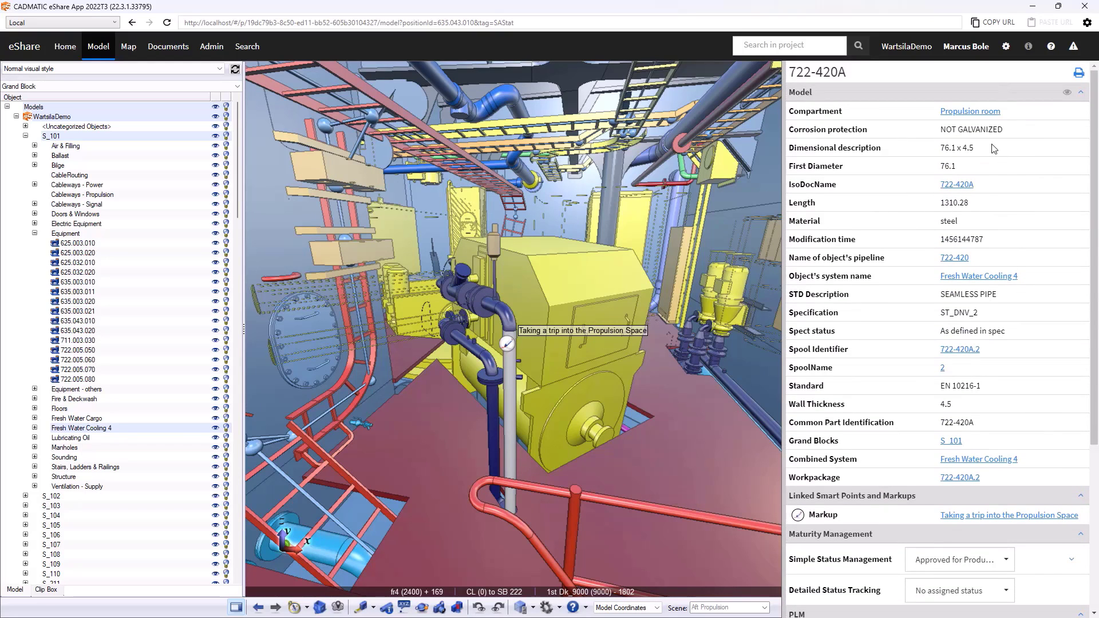
pyautogui.moveTo(924, 129)
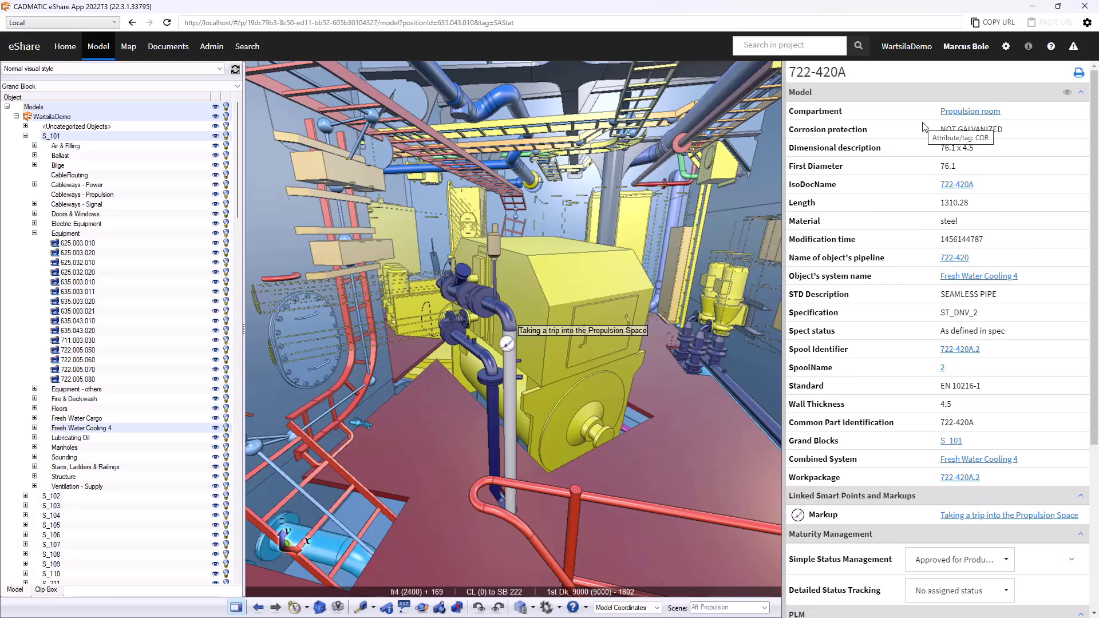
pyautogui.moveTo(493, 313)
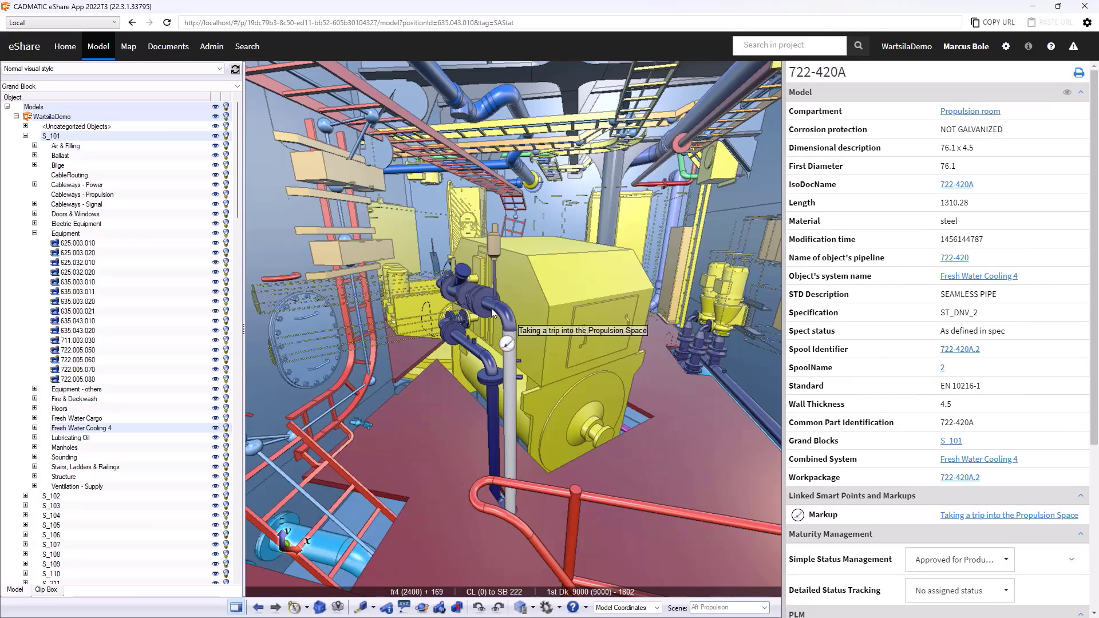
pyautogui.moveTo(1015, 274)
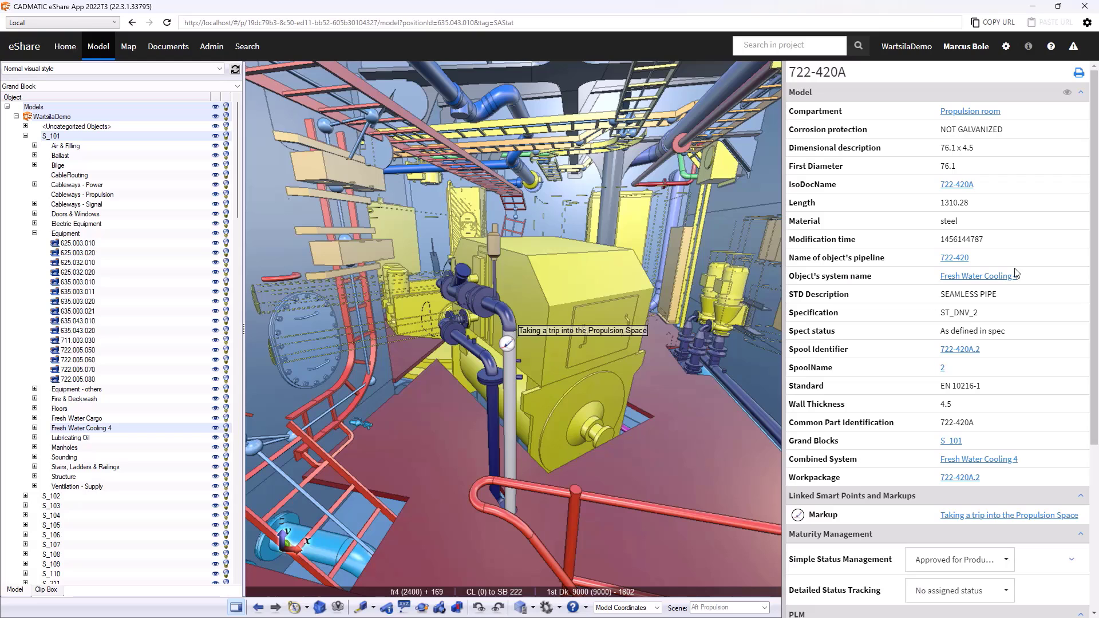
pyautogui.moveTo(996, 276)
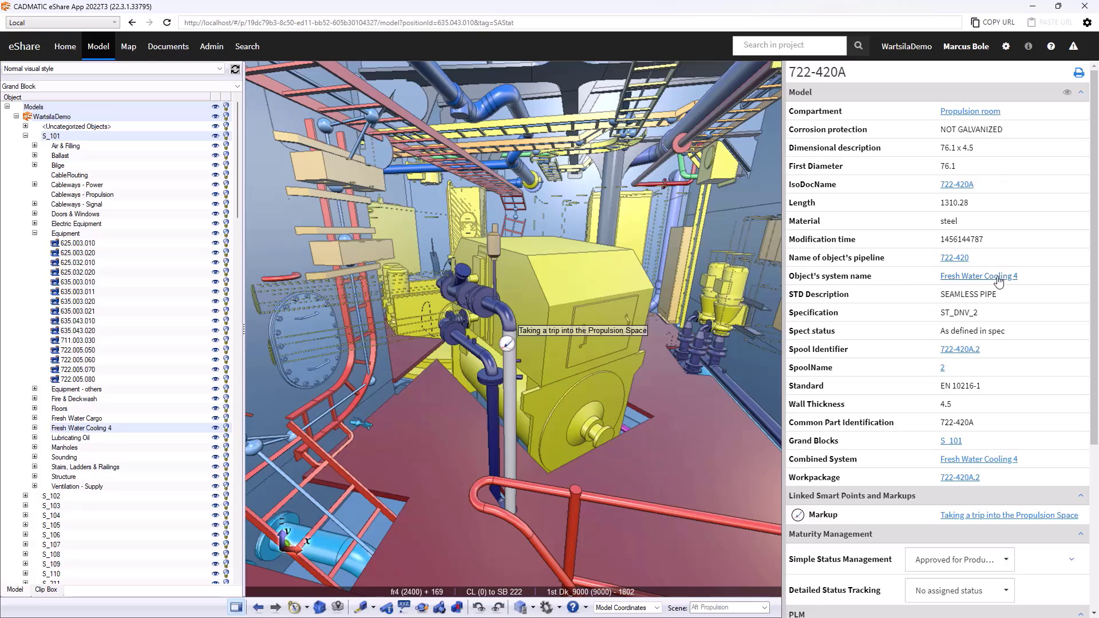
# Show the Fresh Water Cooling 4 system, then return to pipe 722-420A's propulsion room view.
pyautogui.click(978, 275)
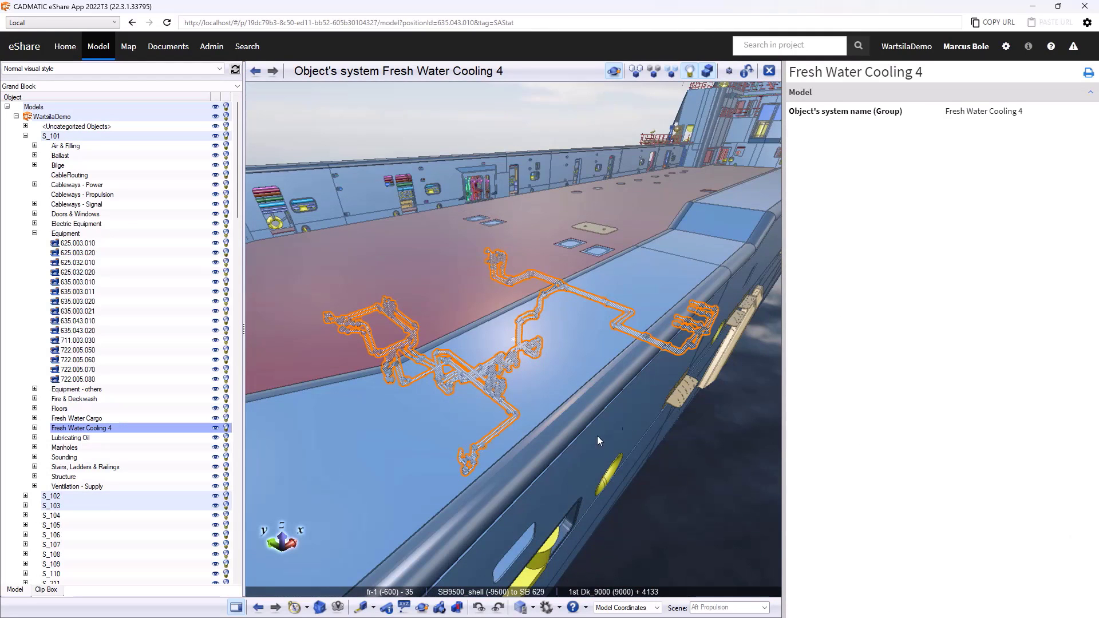
pyautogui.moveTo(373, 354)
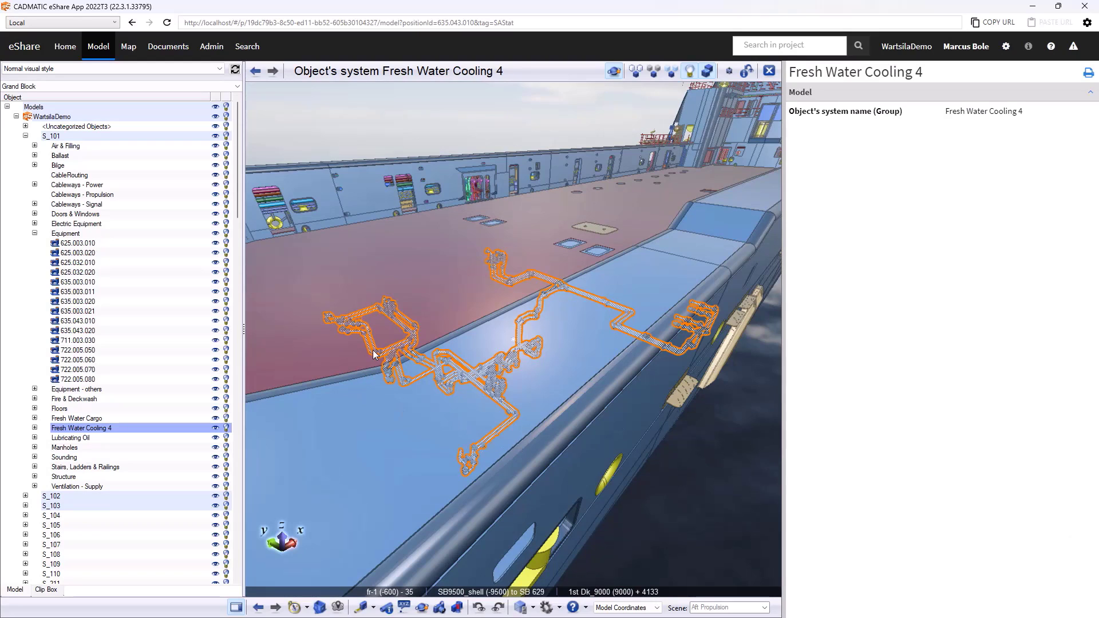
pyautogui.moveTo(500, 322)
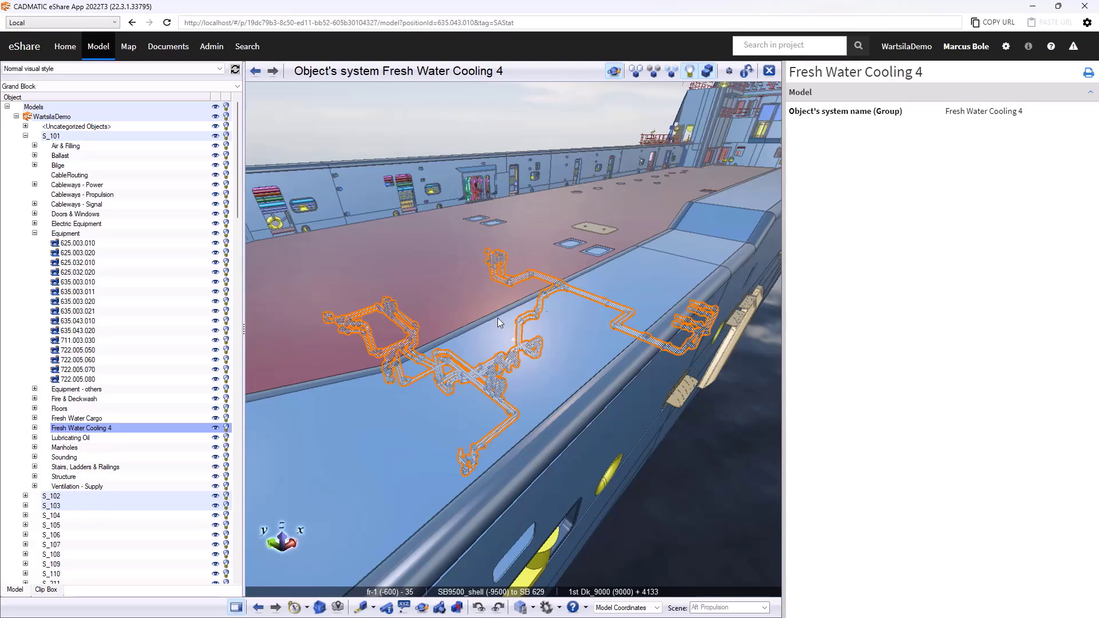
pyautogui.moveTo(533, 364)
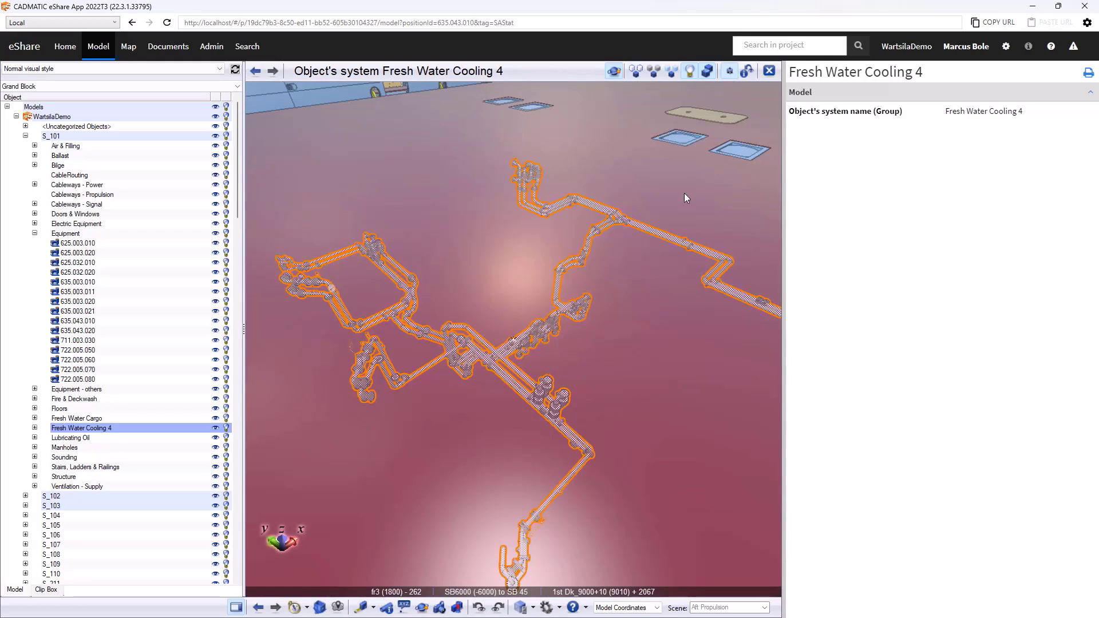
pyautogui.click(44, 589)
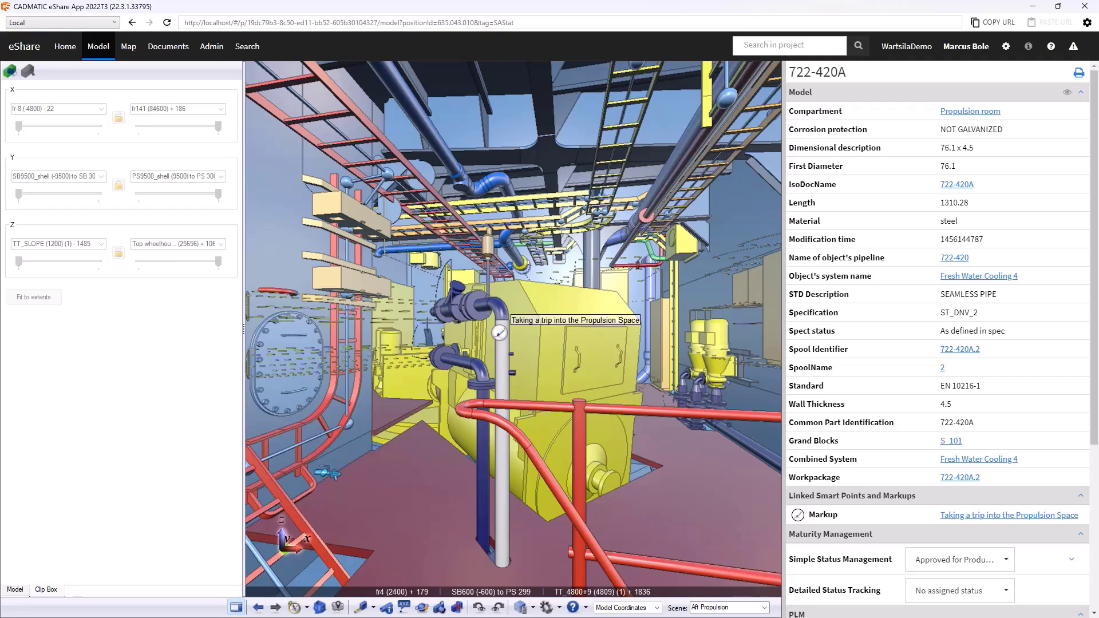
pyautogui.scroll(-3)
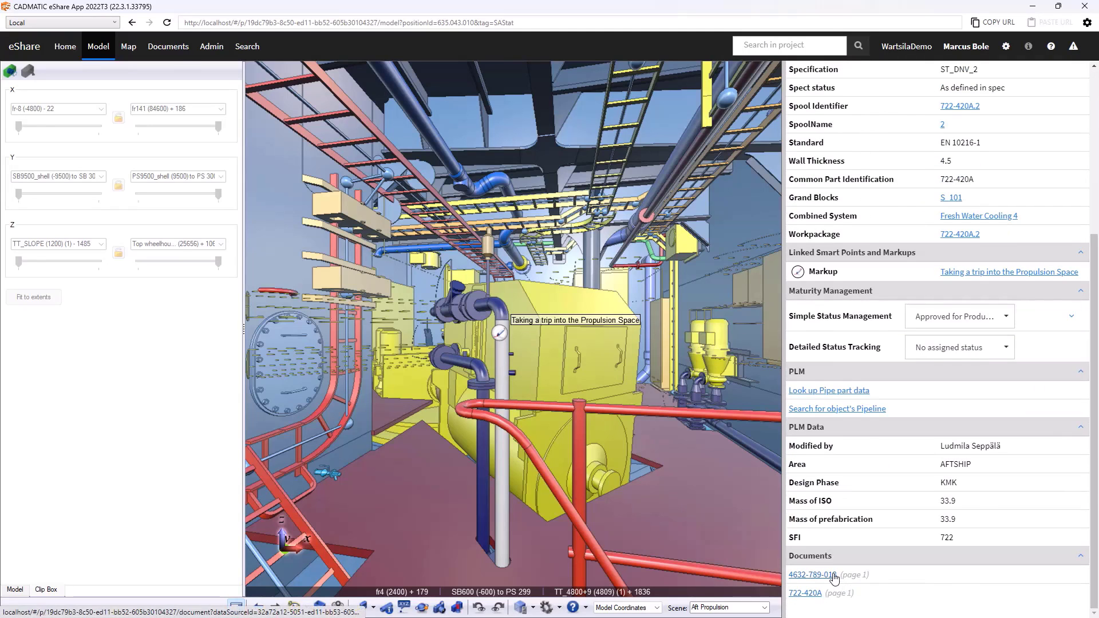
pyautogui.click(811, 575)
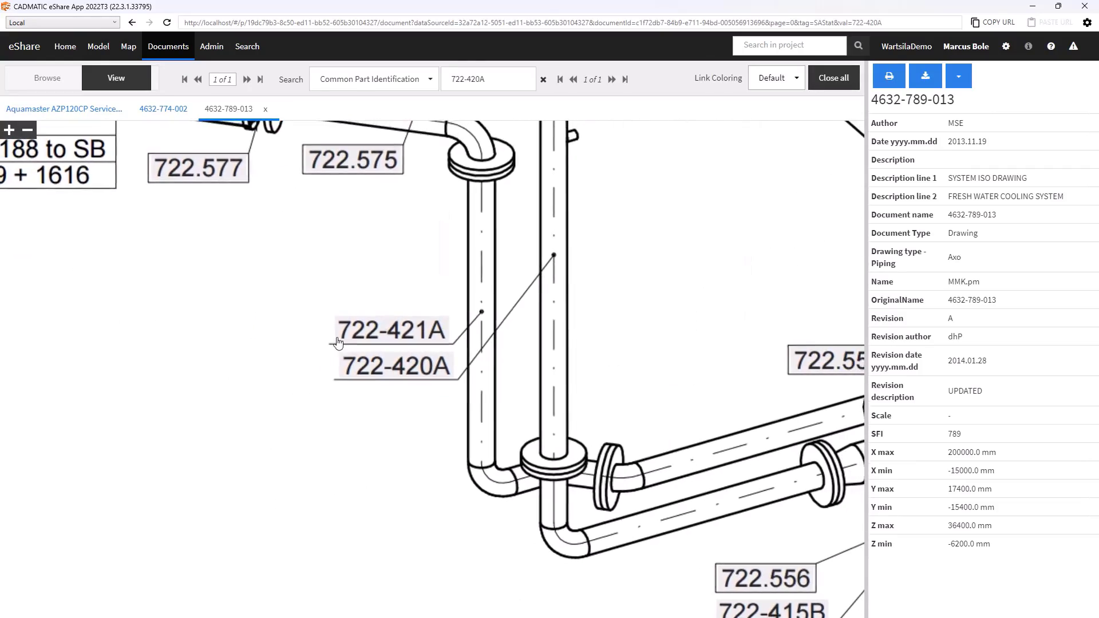
pyautogui.click(27, 130)
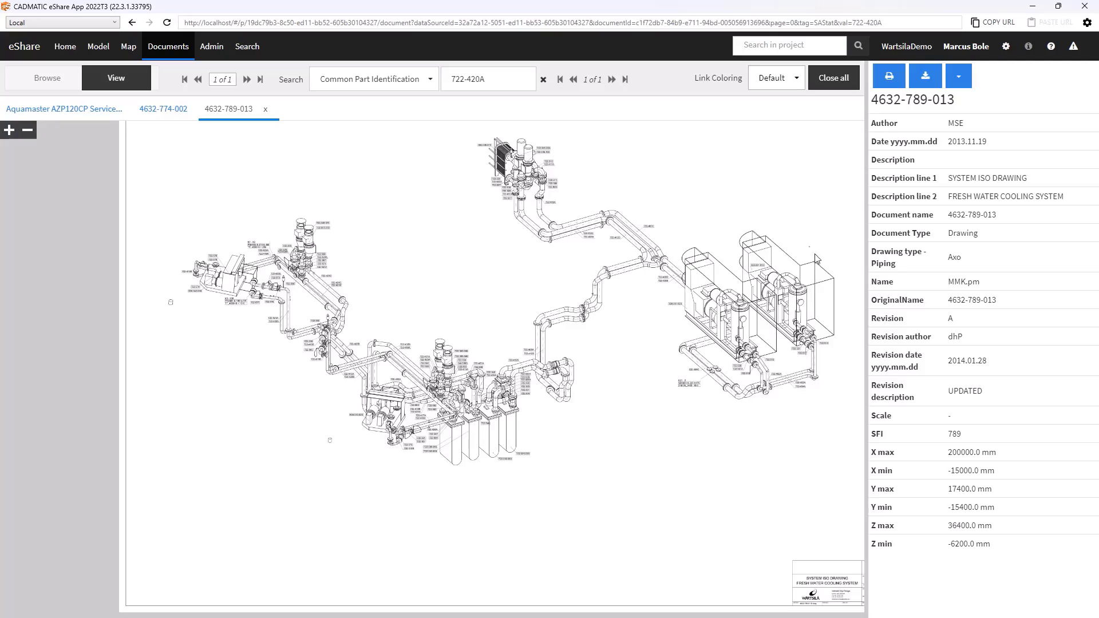
pyautogui.moveTo(426, 480)
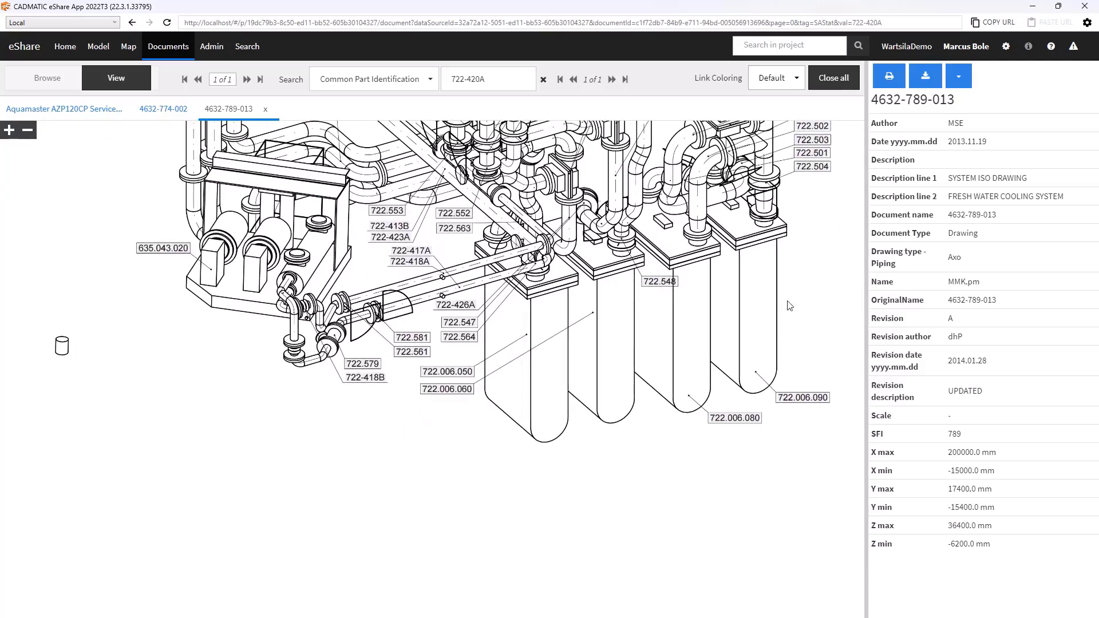
pyautogui.moveTo(466, 370)
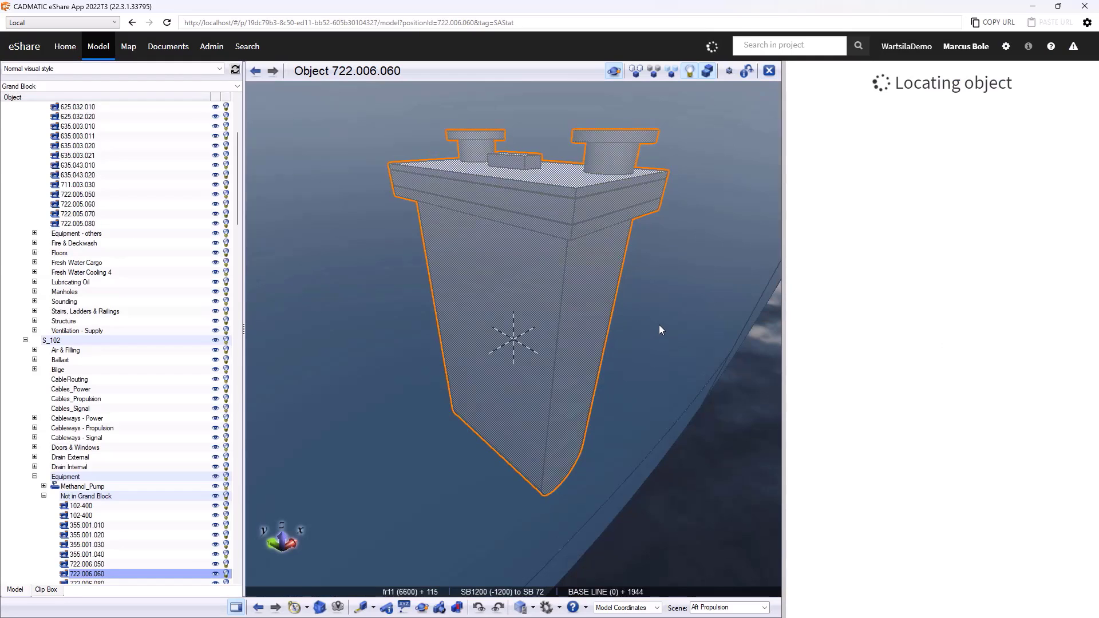
# Bring up box cooler 722.006.060 and open its Supplier info box cooler.pdf.
pyautogui.rightClick(659, 330)
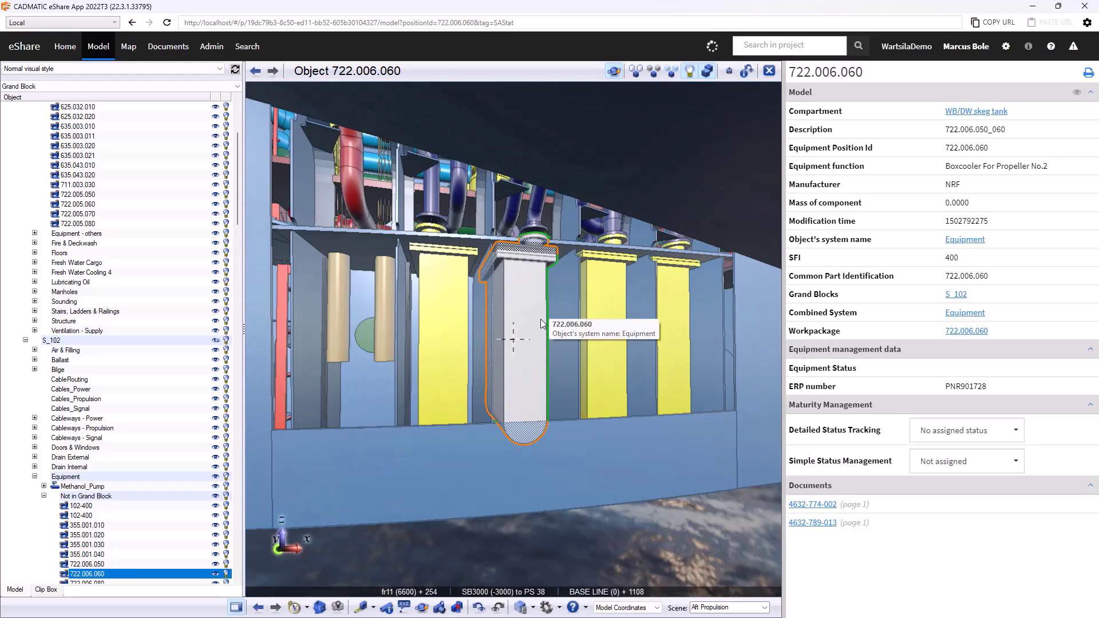
pyautogui.moveTo(862, 546)
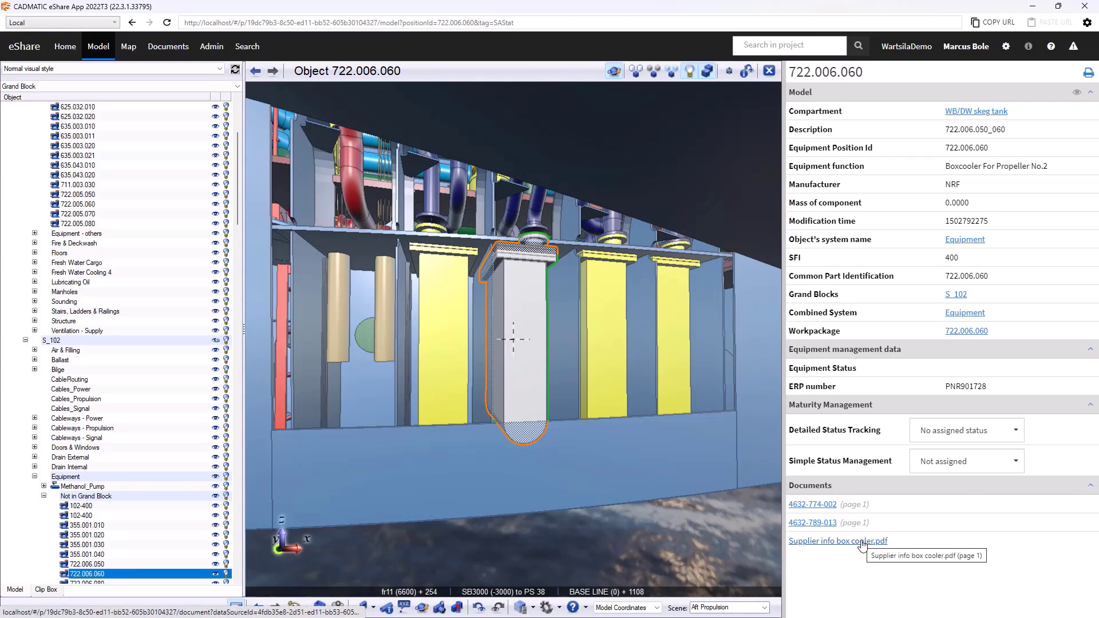
pyautogui.click(837, 541)
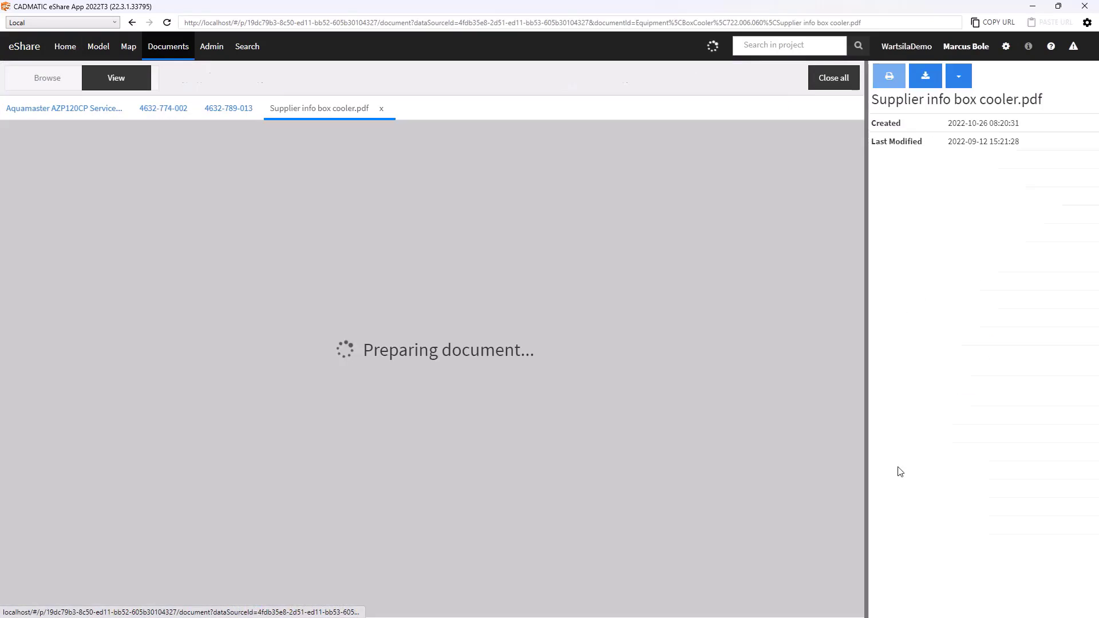
pyautogui.moveTo(643, 253)
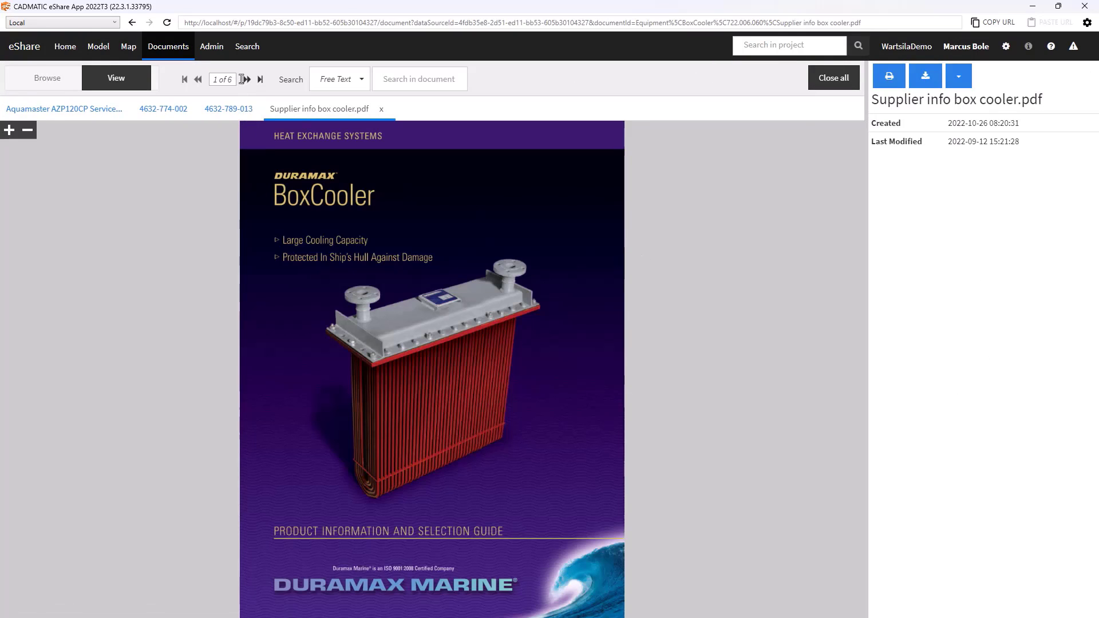
# Page the Duramax BoxCooler brochure to page 3, then return to the 3D model.
pyautogui.click(246, 79)
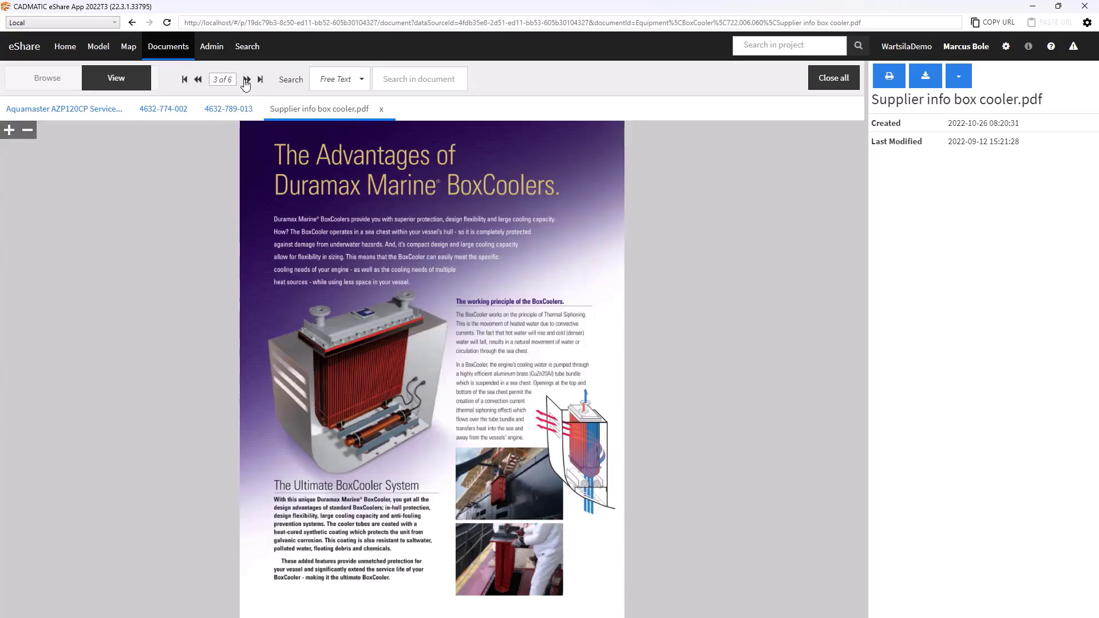
pyautogui.moveTo(116, 66)
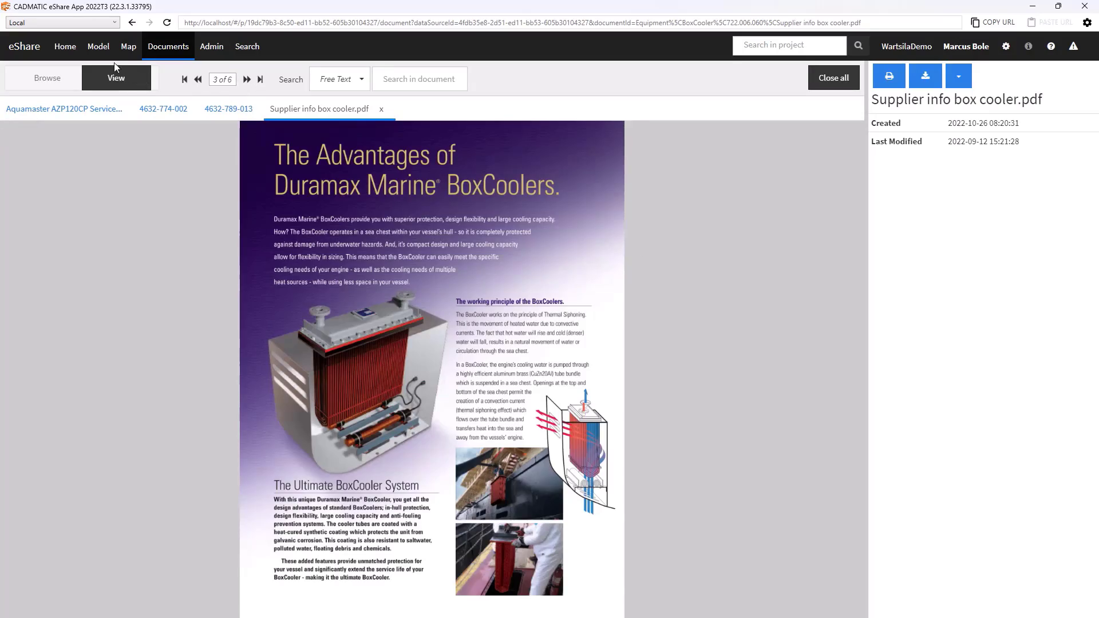
pyautogui.click(98, 47)
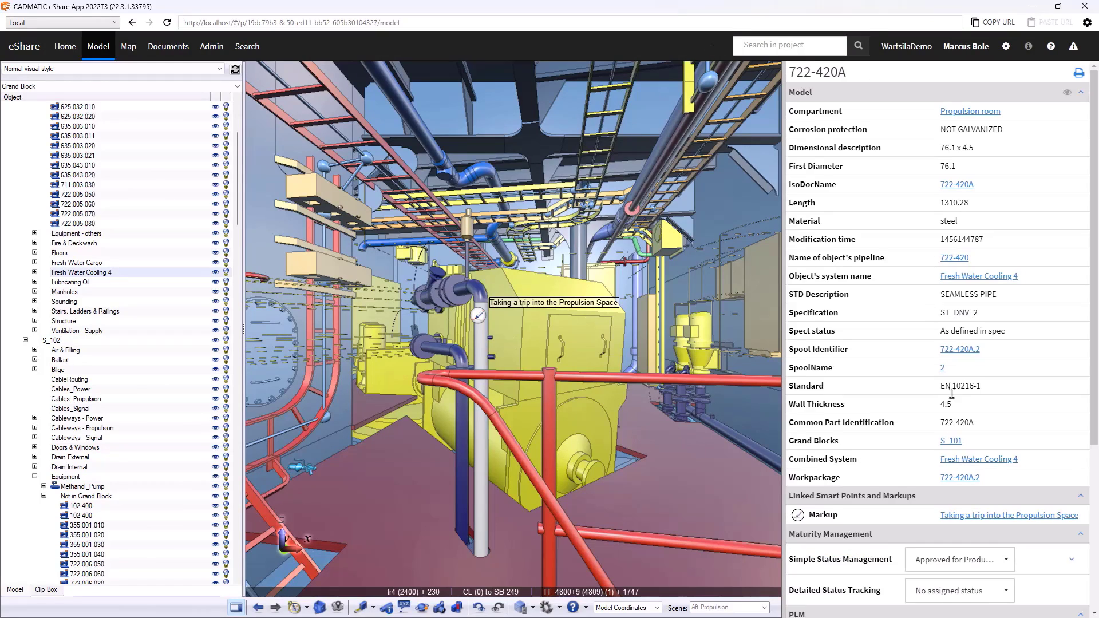
# Open isometric drawing 722-420A from the pipe's documents list.
pyautogui.scroll(-3)
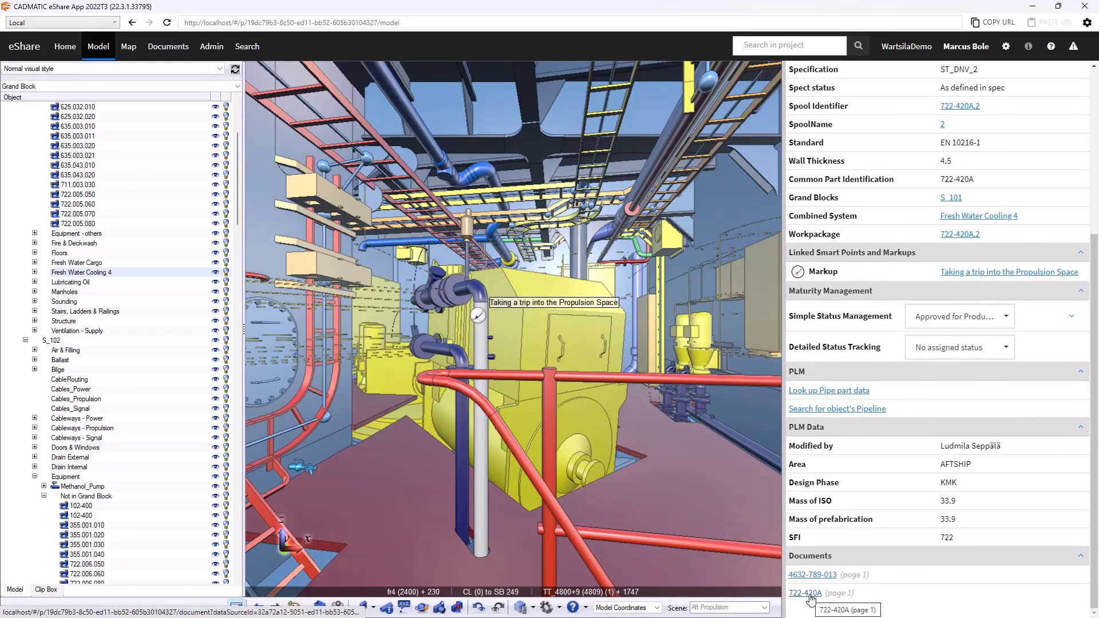
pyautogui.click(800, 593)
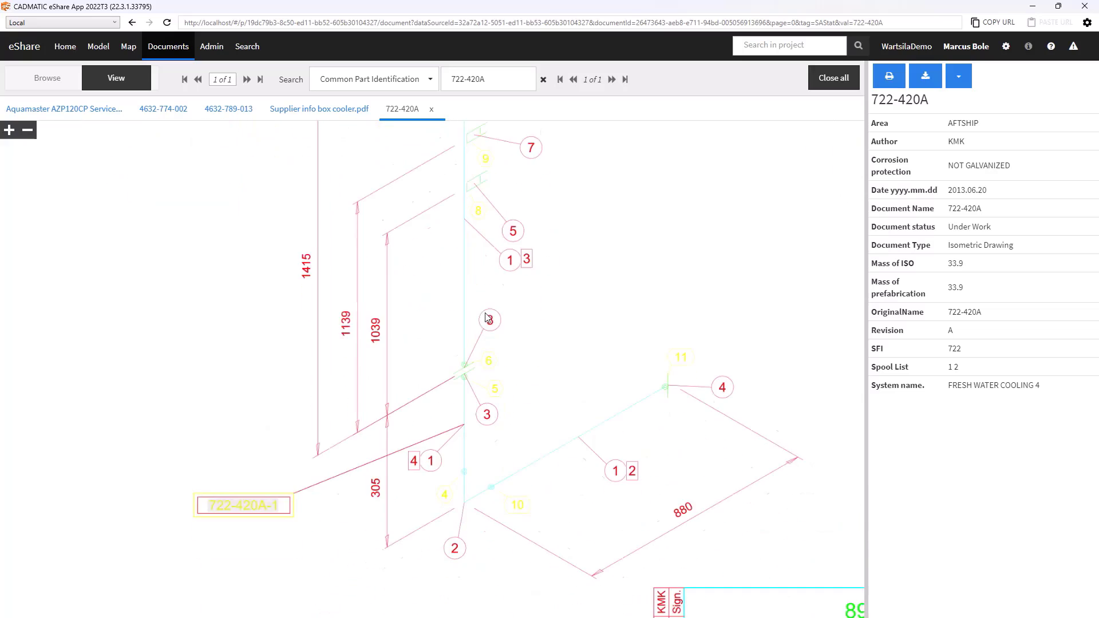
# Select spool label 722-420A-1 on the isometric to show pipe 722-420A in the model.
pyautogui.scroll(-3)
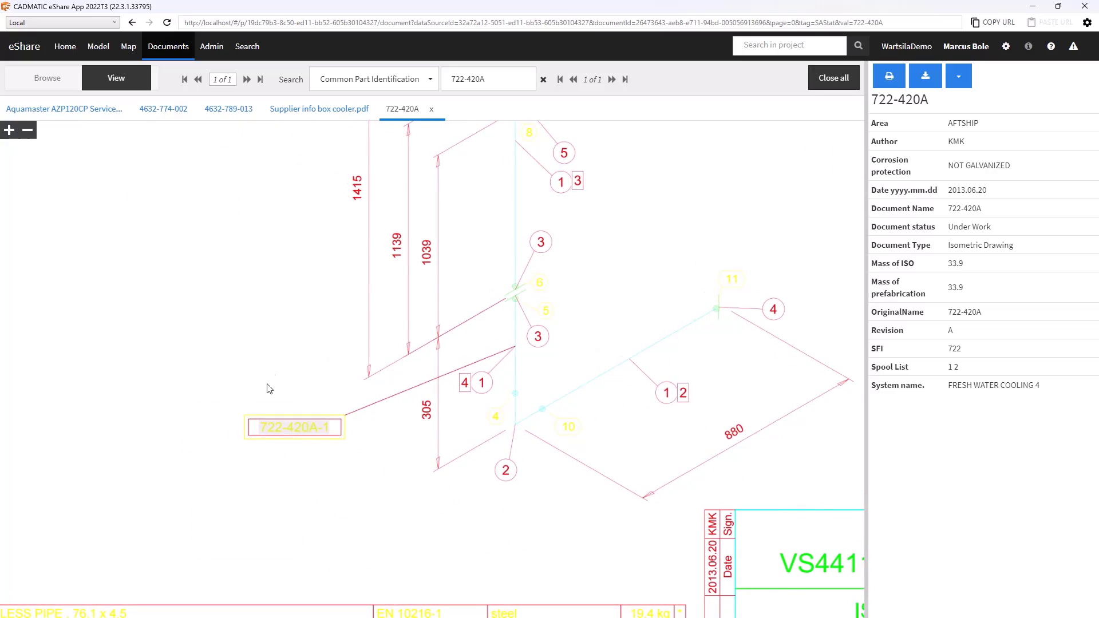
pyautogui.moveTo(303, 503)
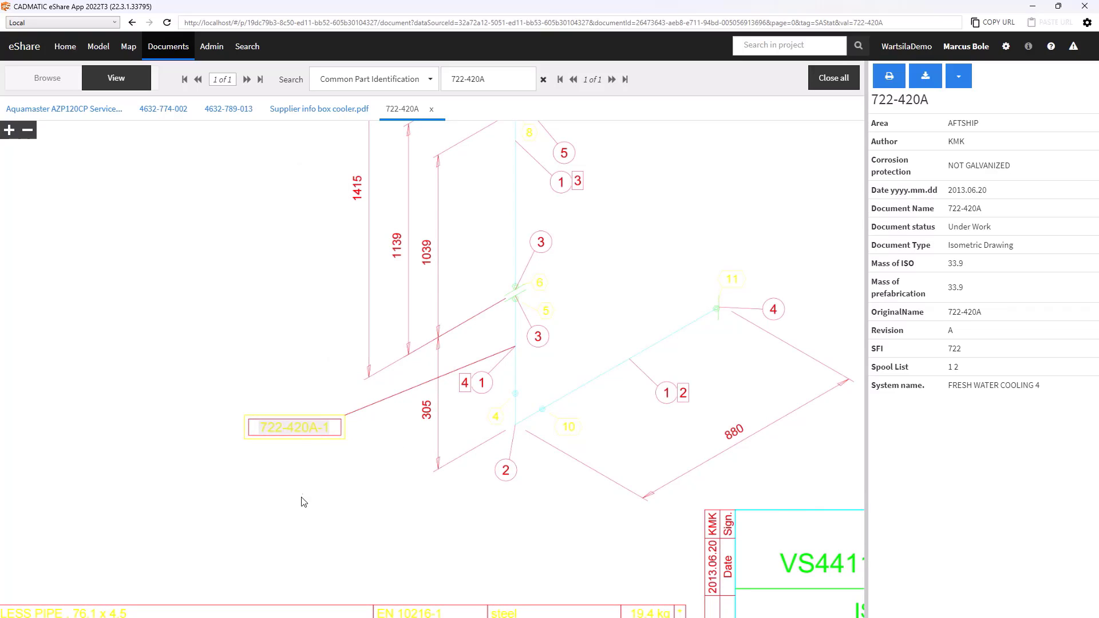
pyautogui.moveTo(370, 528)
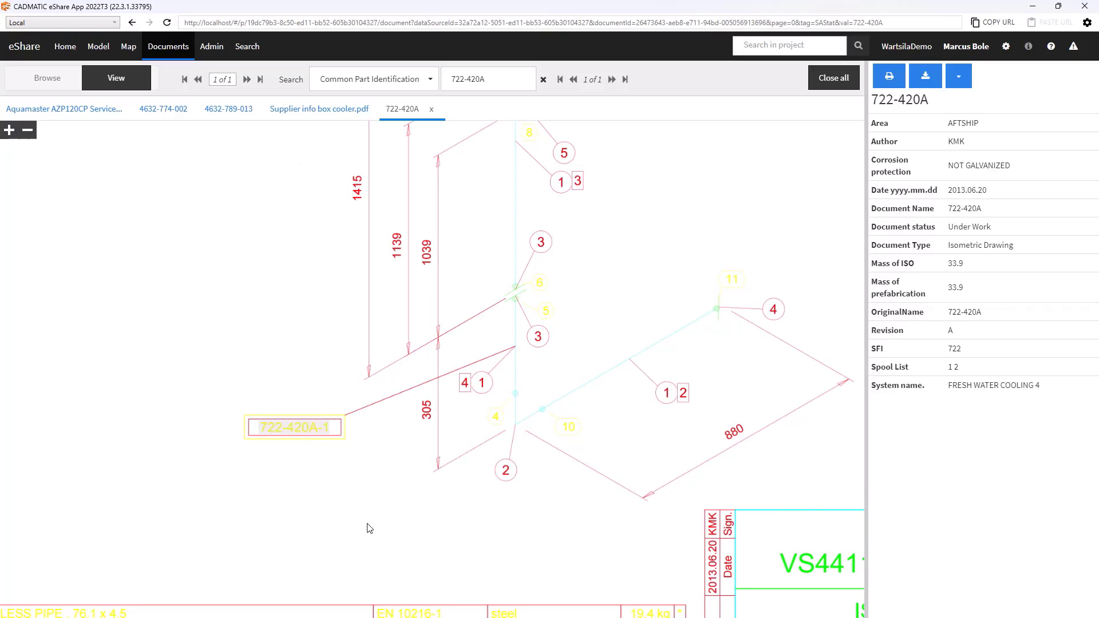
pyautogui.moveTo(293, 434)
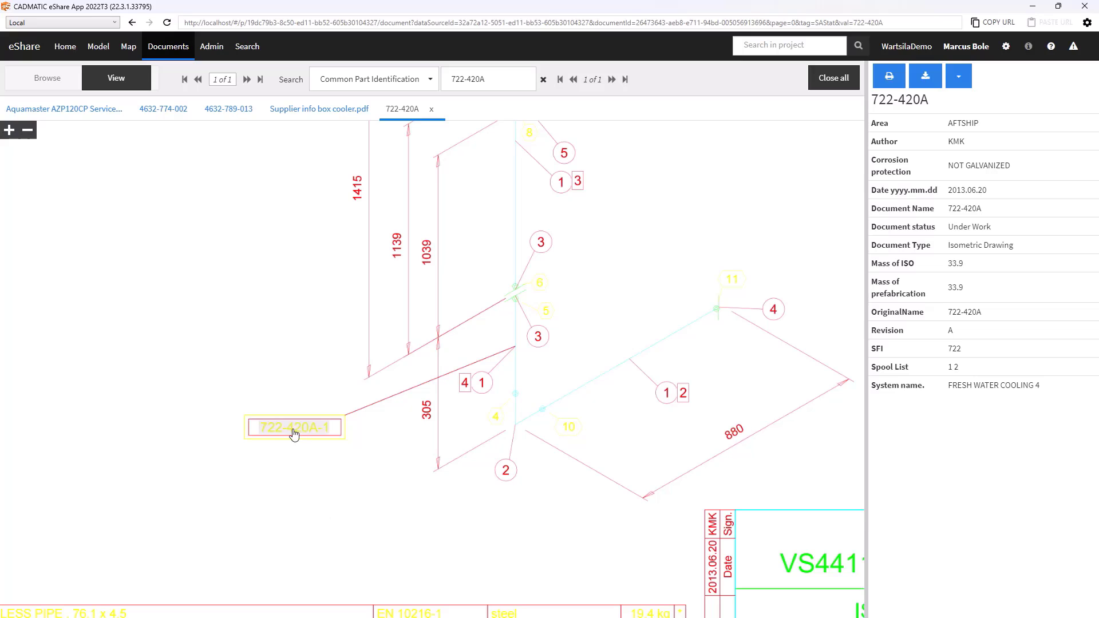
pyautogui.moveTo(290, 433)
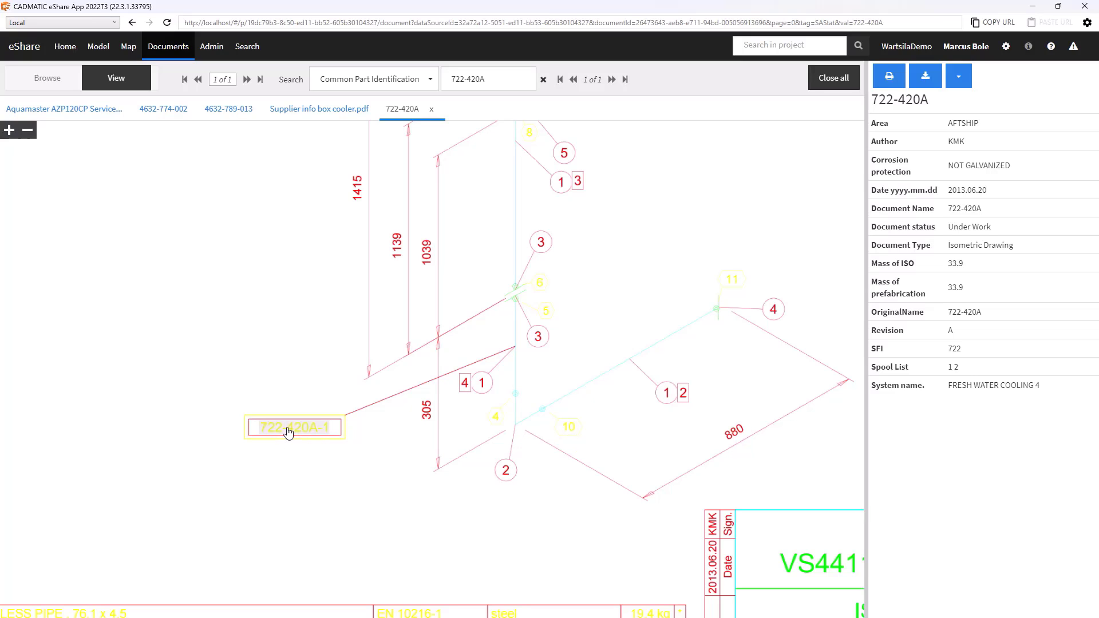
pyautogui.click(294, 427)
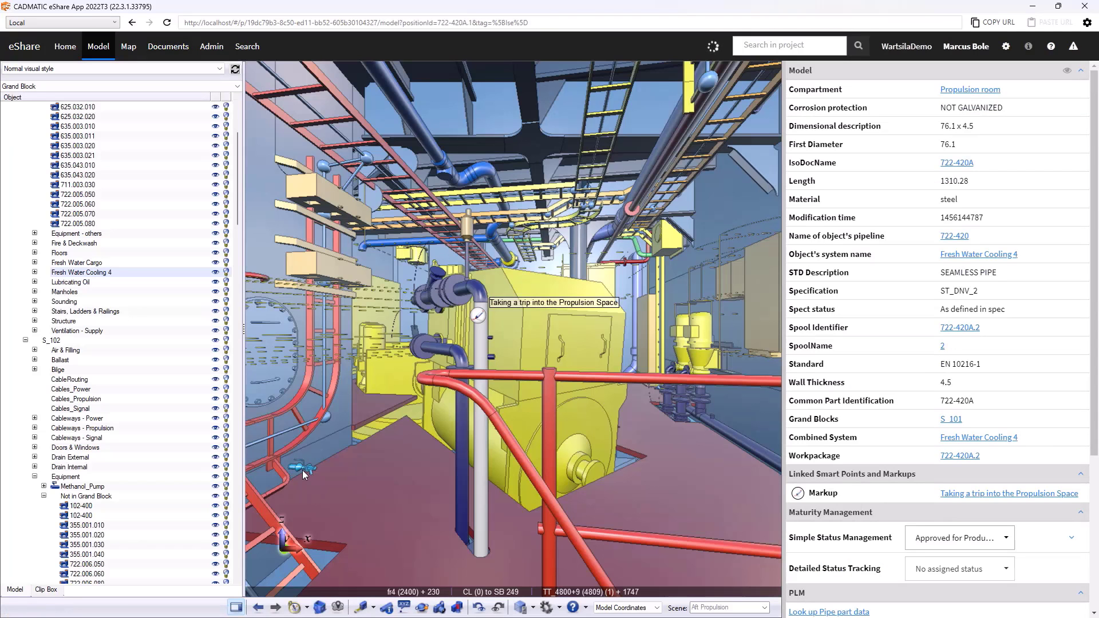
pyautogui.moveTo(474, 246)
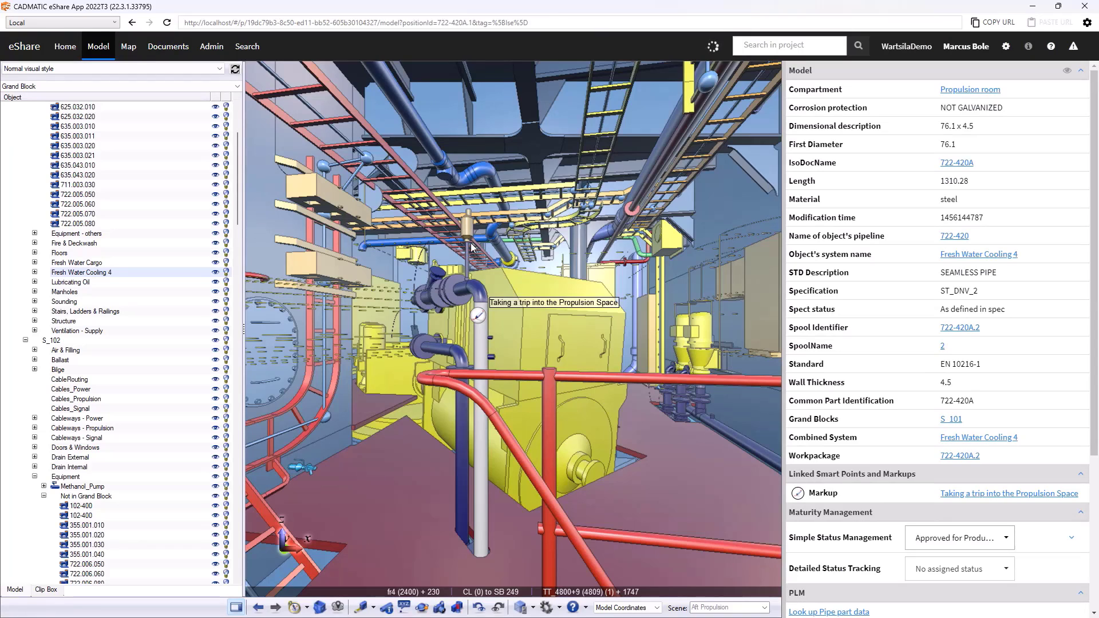
pyautogui.moveTo(694, 281)
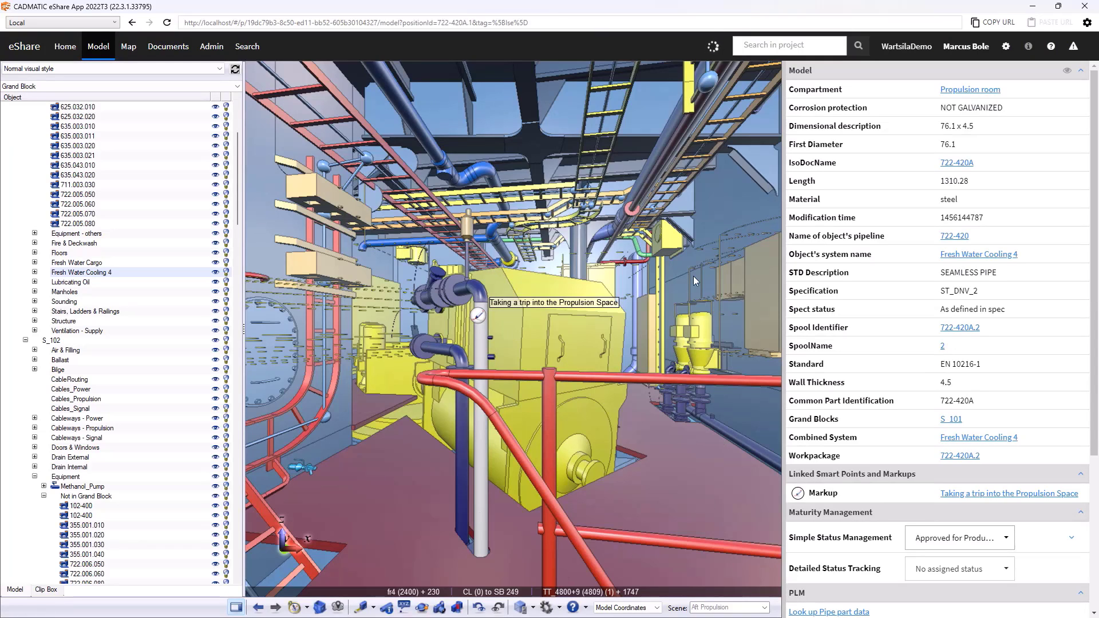